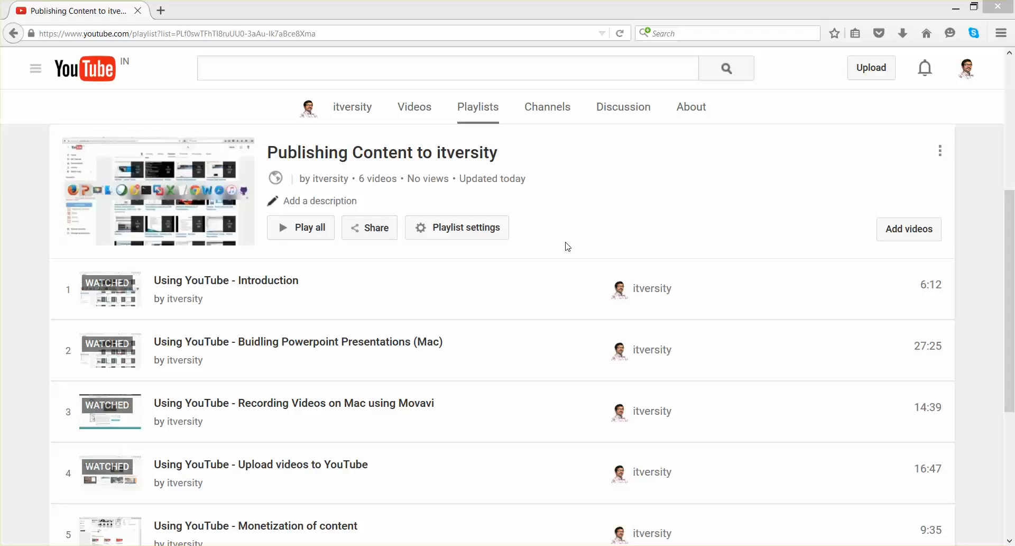
mouse_move(412, 357)
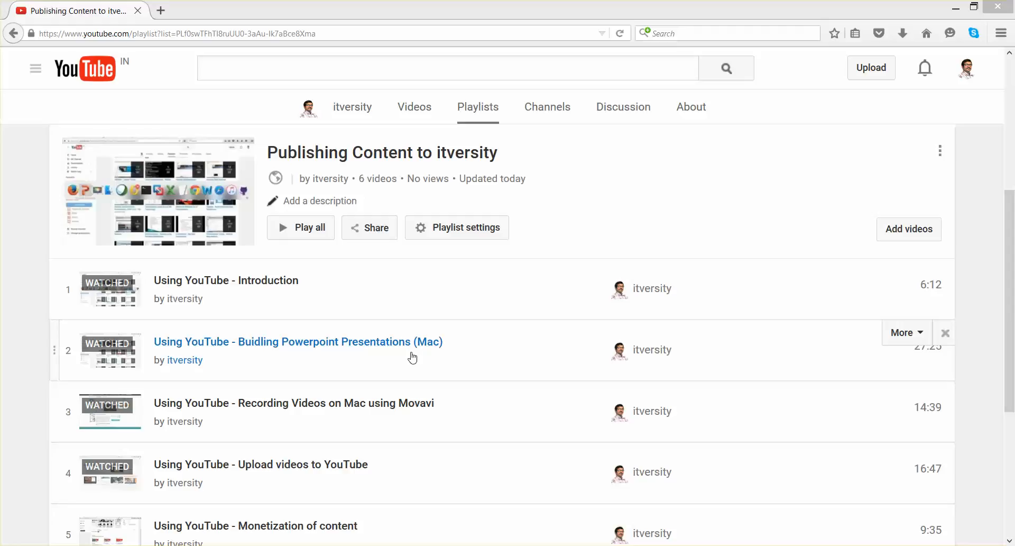
mouse_move(311, 346)
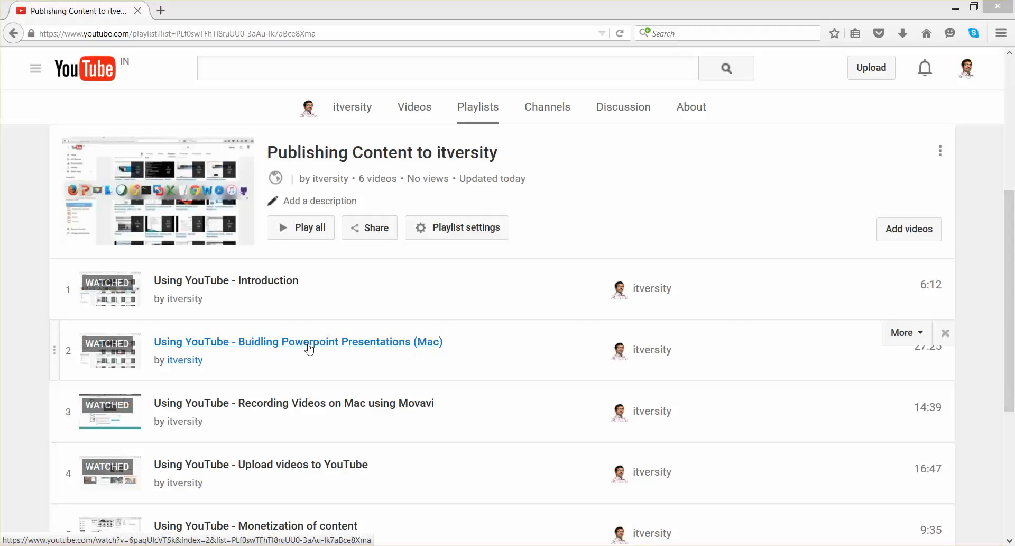
mouse_move(441, 352)
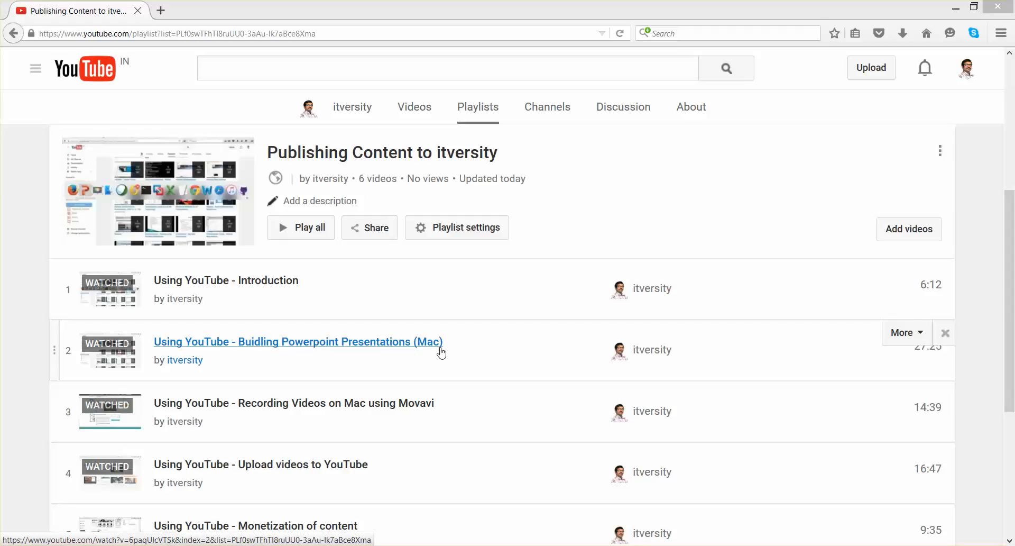
mouse_move(375, 354)
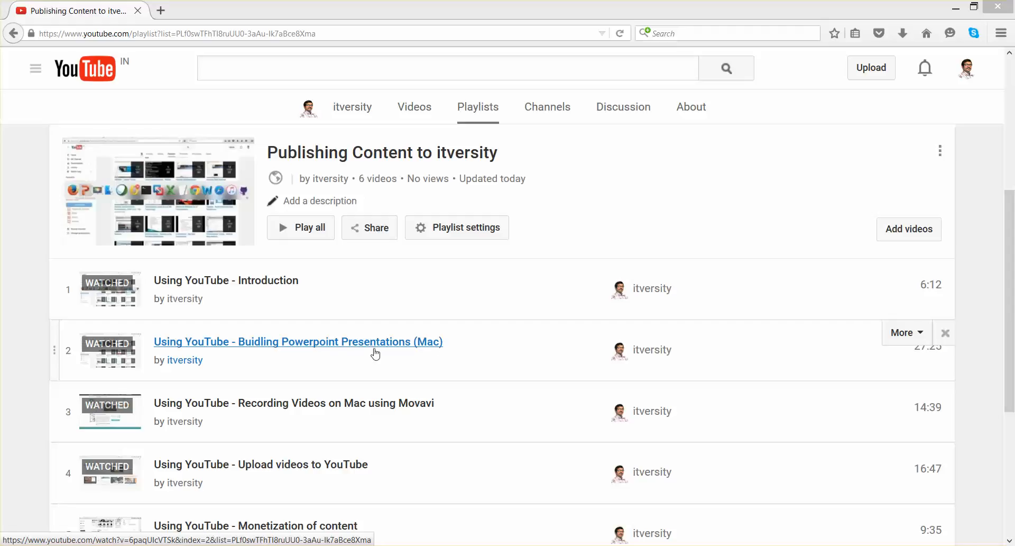
mouse_move(390, 397)
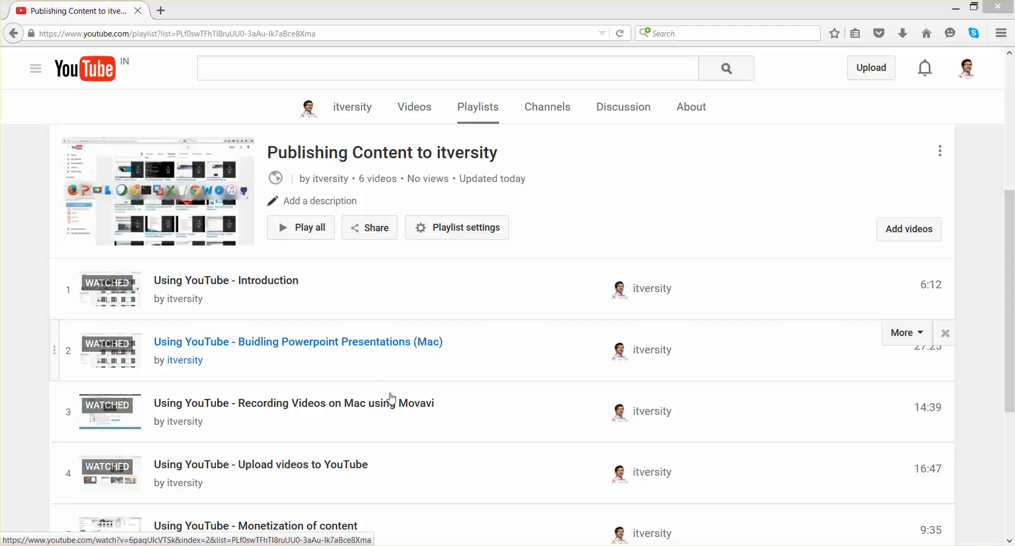
mouse_move(381, 406)
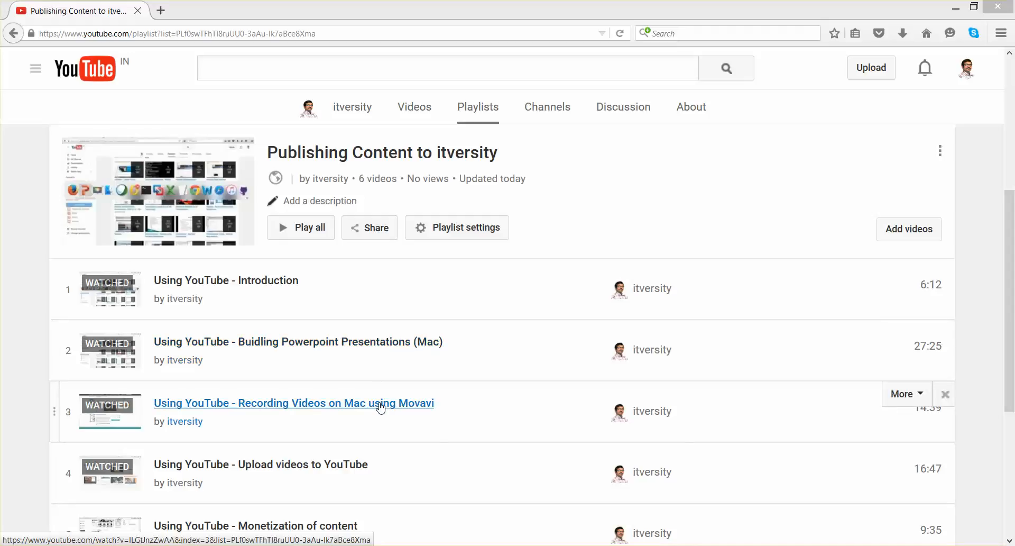
mouse_move(402, 414)
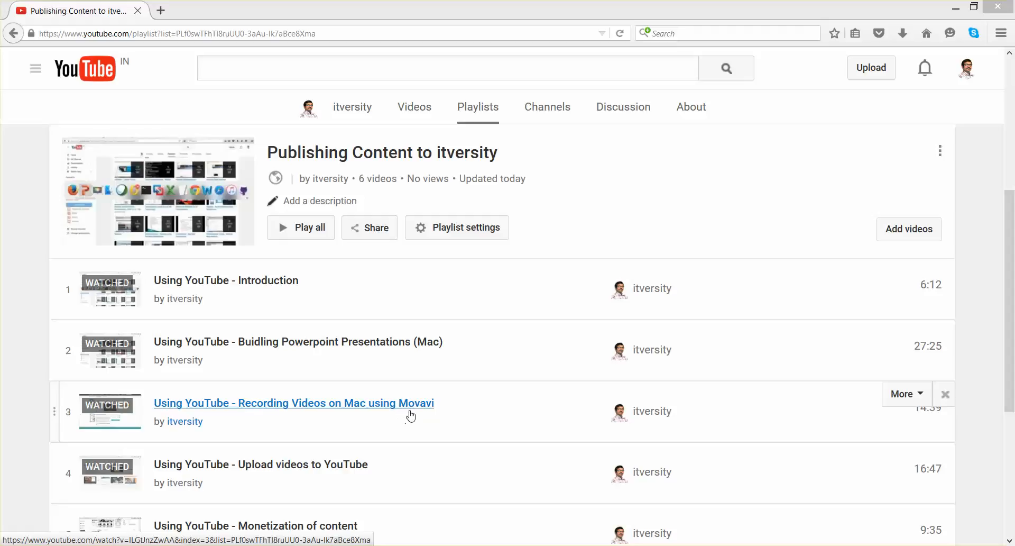
mouse_move(633, 280)
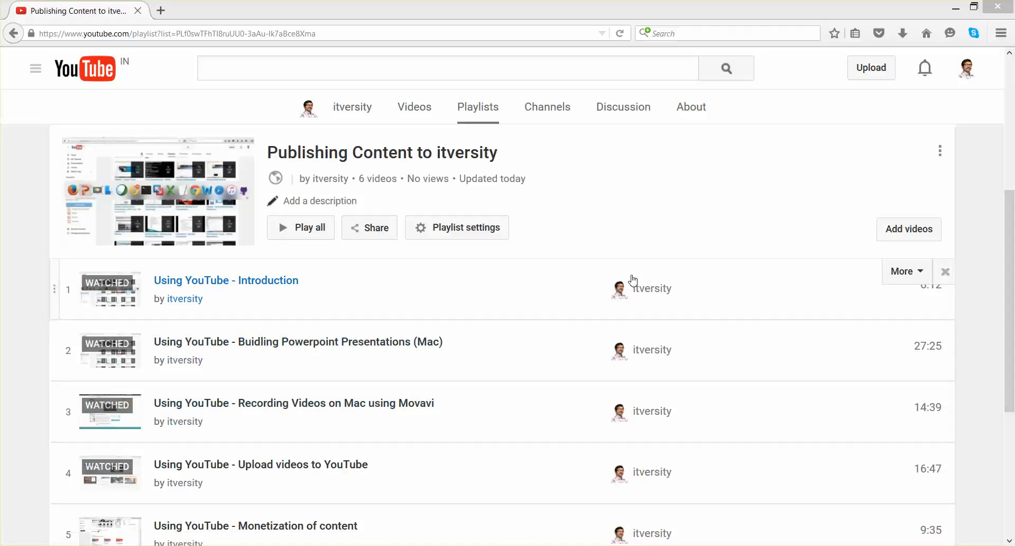
mouse_move(698, 244)
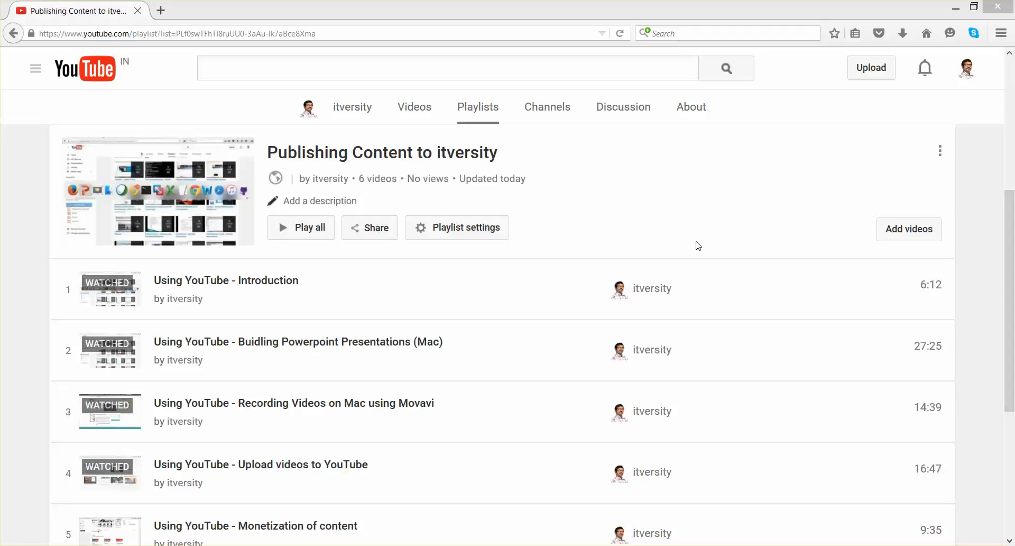
mouse_move(838, 153)
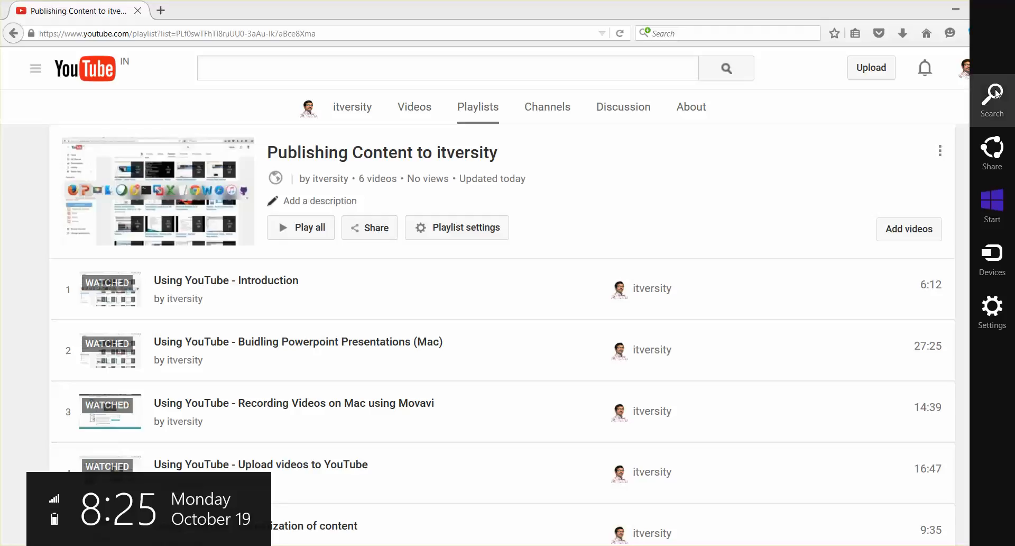
Launch PowerPoint 2013 by searching 'powerPoint 2013' in Windows 8 Search.
click(992, 100)
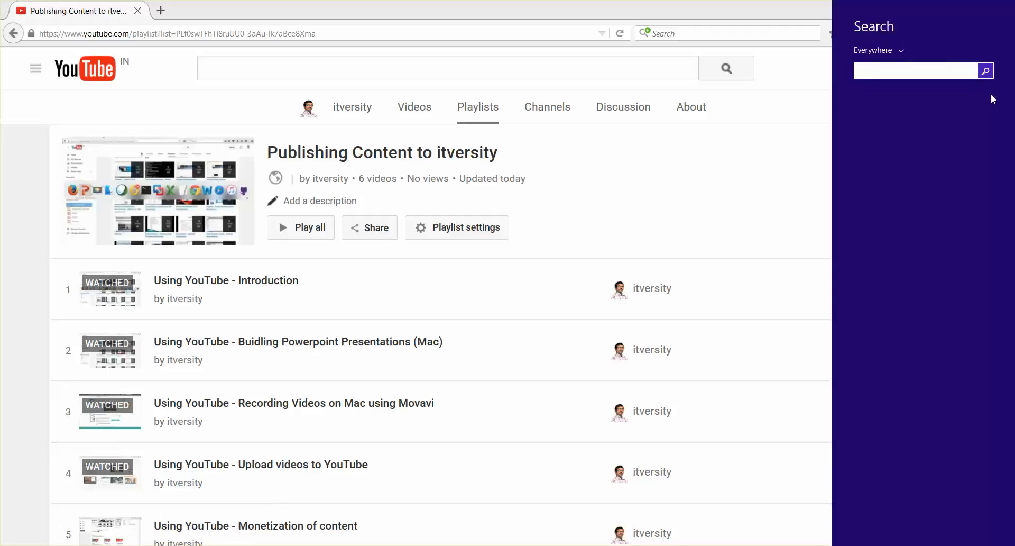
text(powerPoint 2013)
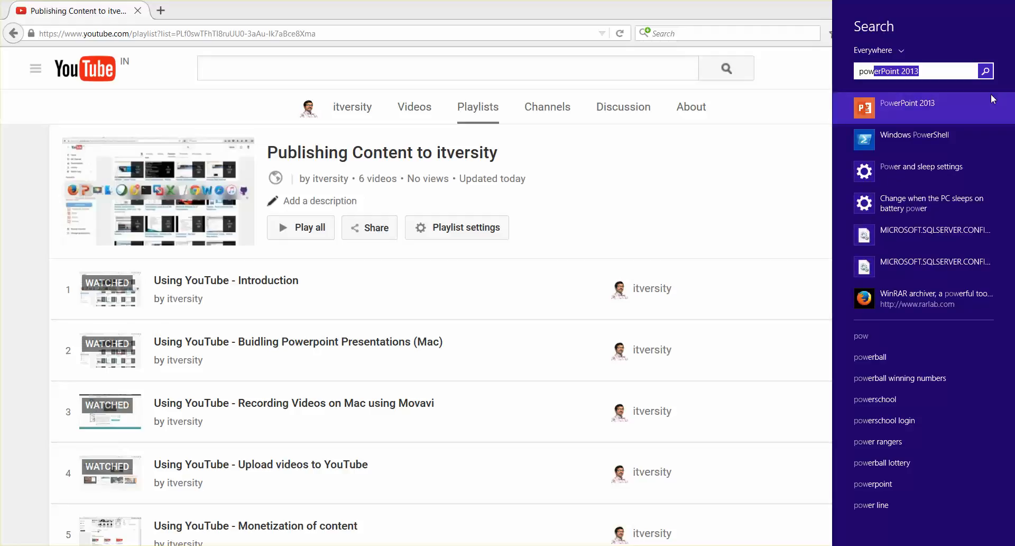
click(908, 102)
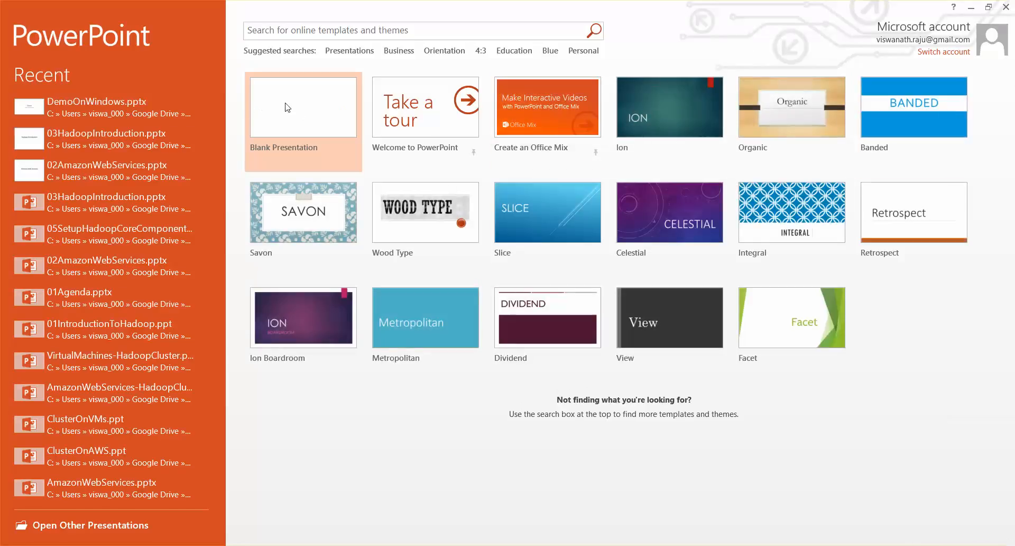
Create a blank presentation and go to File > Save As to save it on the computer.
click(302, 106)
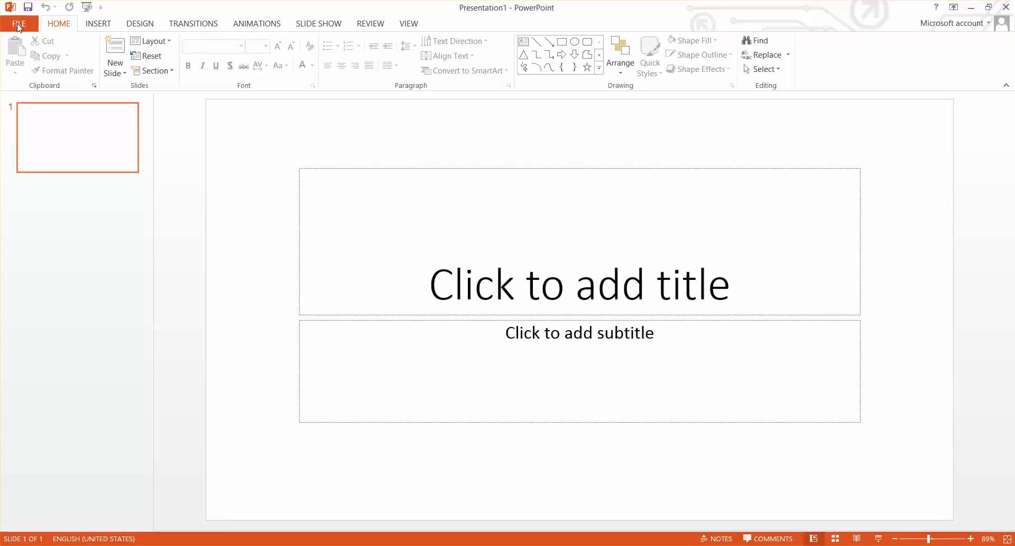
click(18, 24)
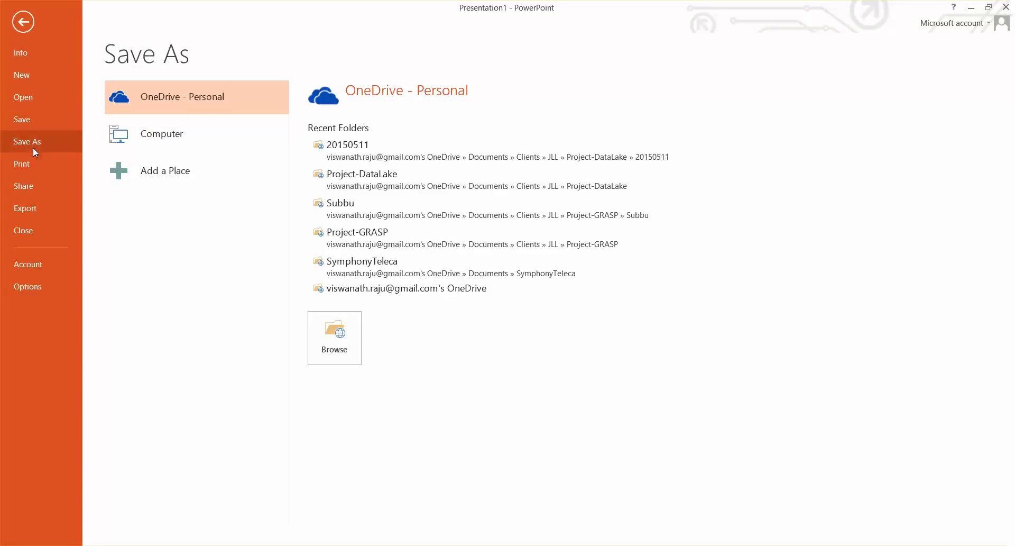
mouse_move(234, 243)
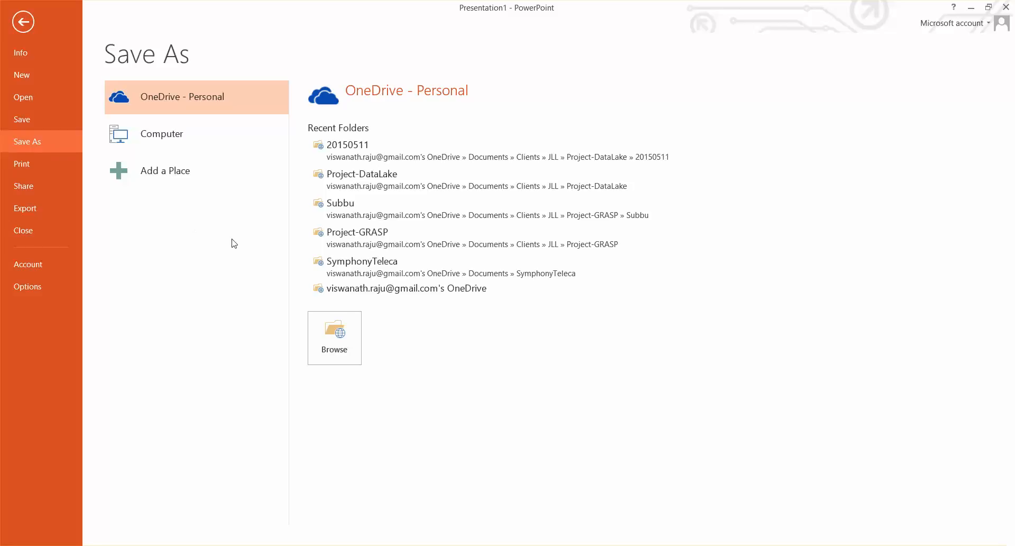
mouse_move(161, 134)
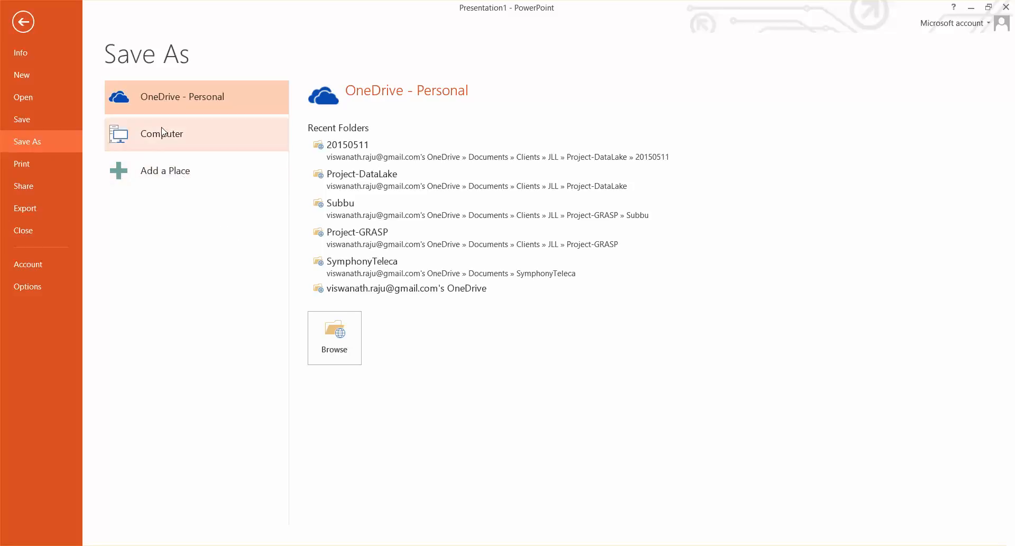
mouse_move(334, 333)
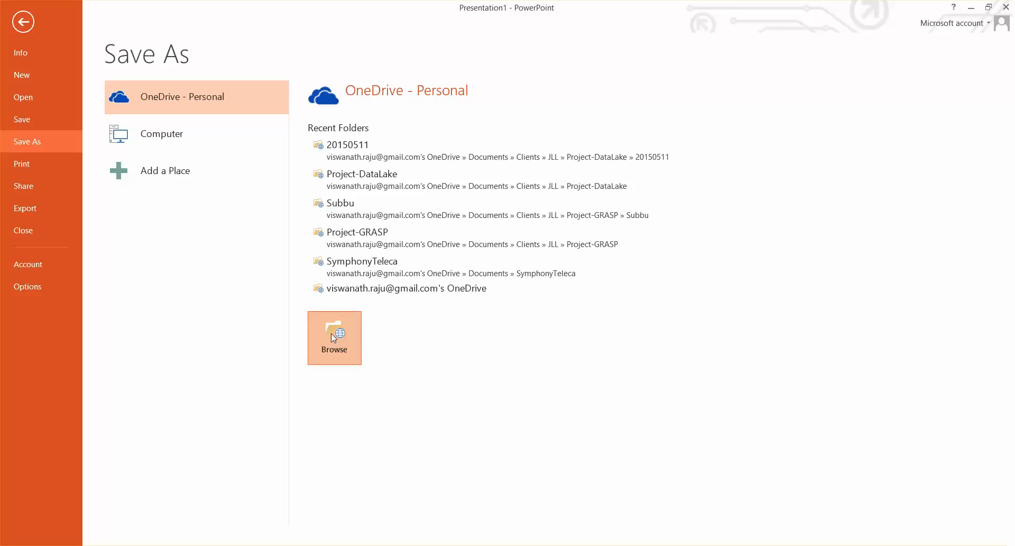
click(334, 337)
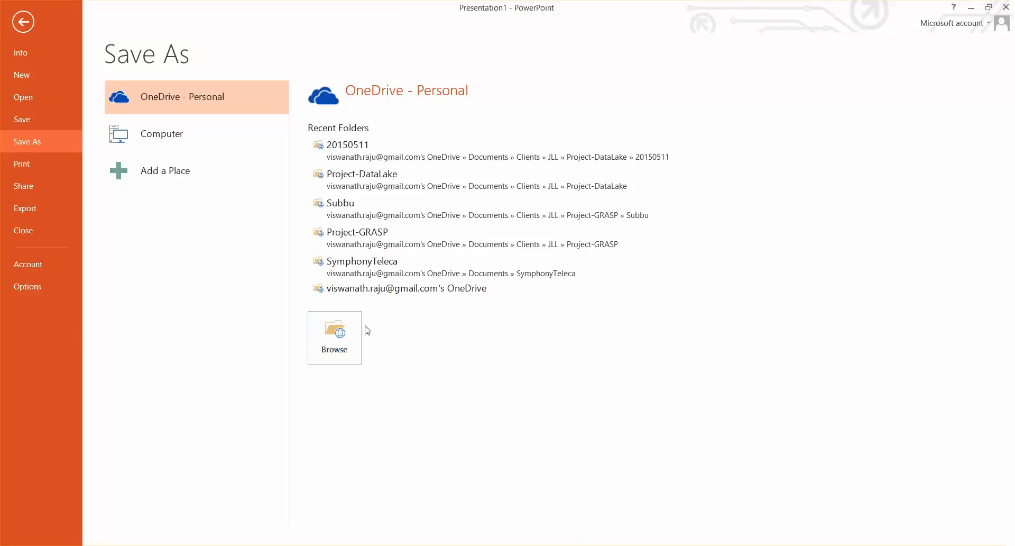
Browse the save dialog to the Google Drive folder in Favorites.
click(334, 337)
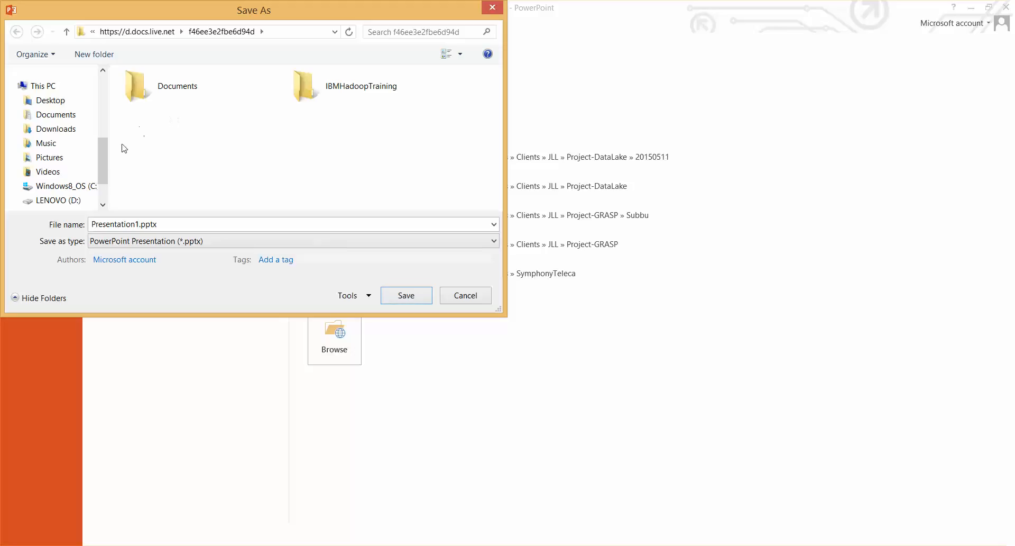
scroll(down, 3)
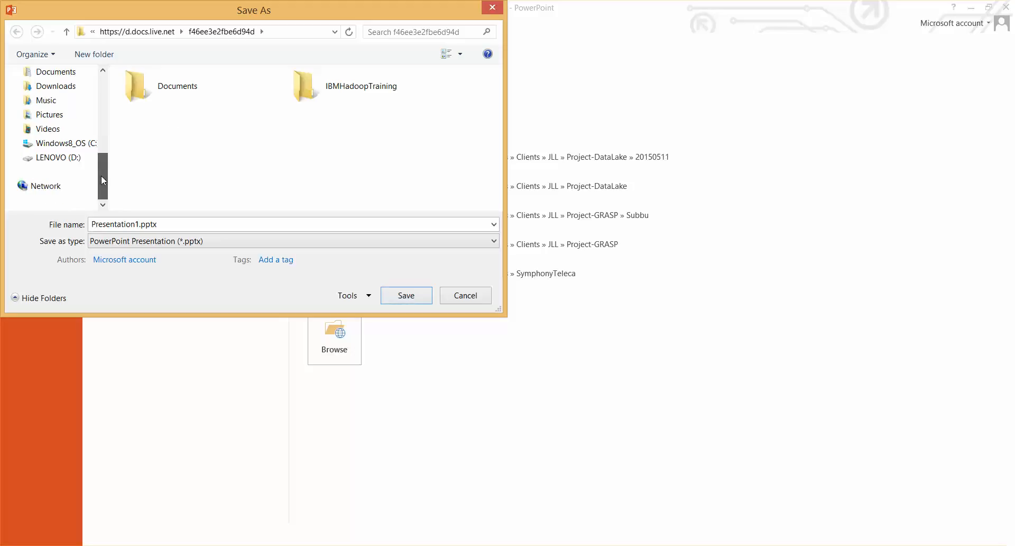
scroll(up, 3)
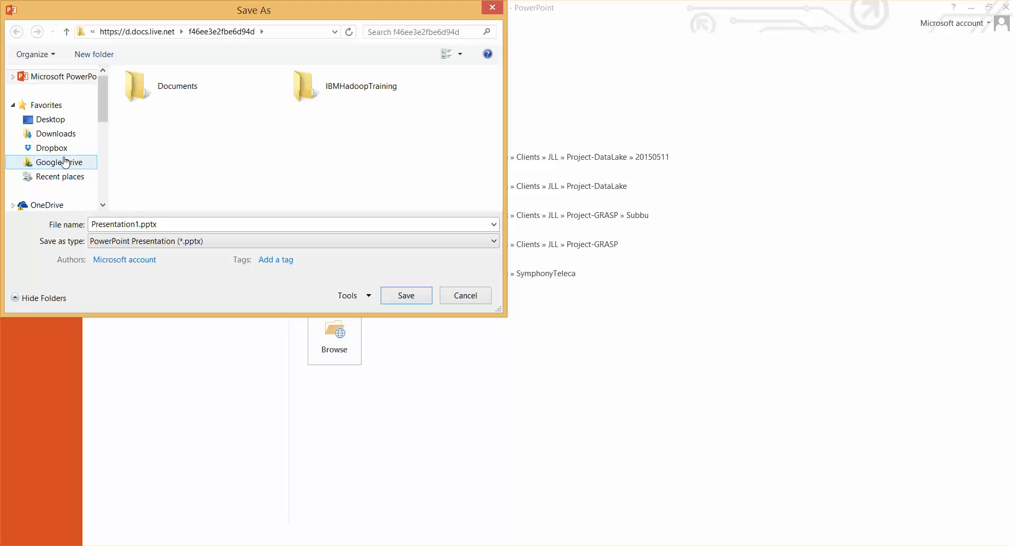
click(59, 162)
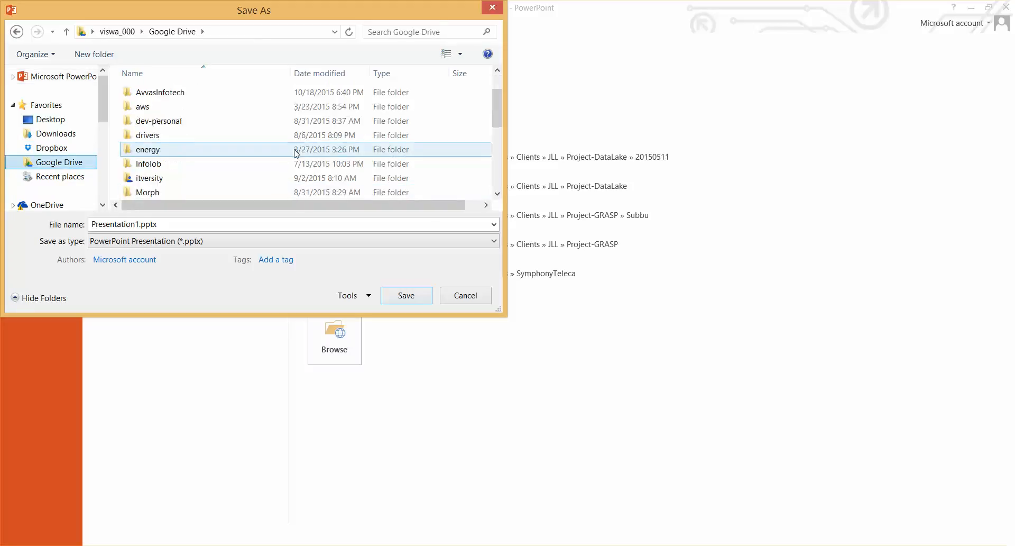
scroll(down, 3)
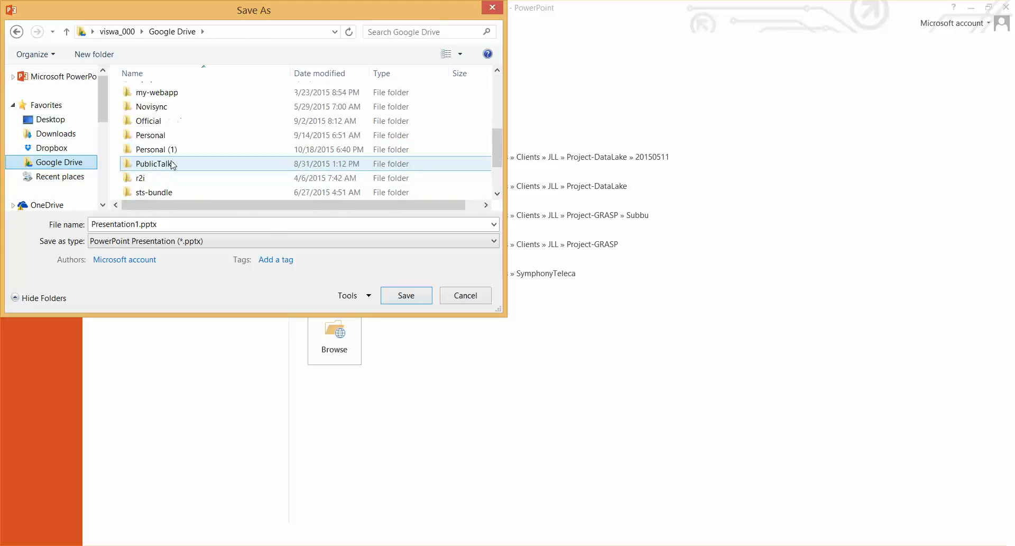
scroll(down, 3)
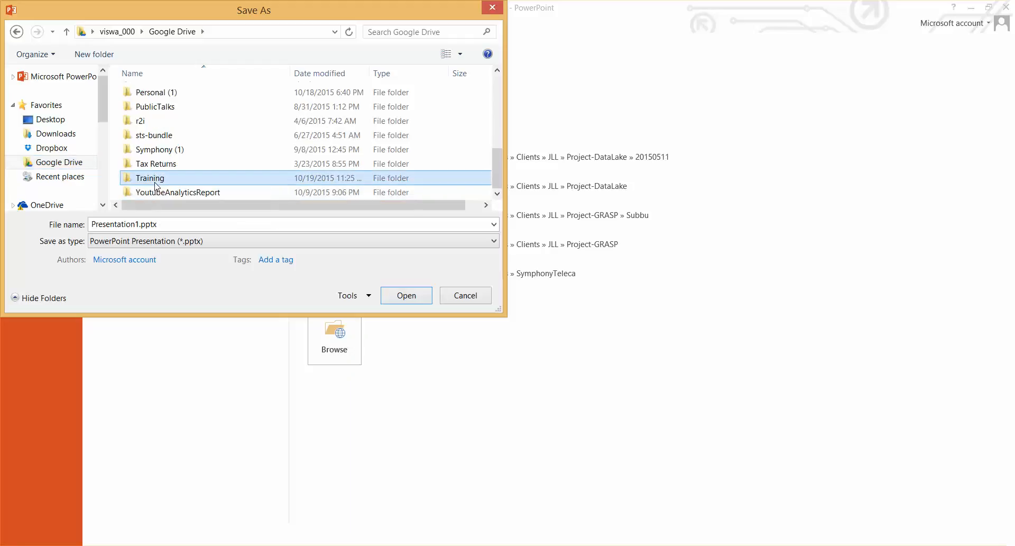
Navigate into Training/ContentPublishing and begin editing the file name.
double_click(149, 178)
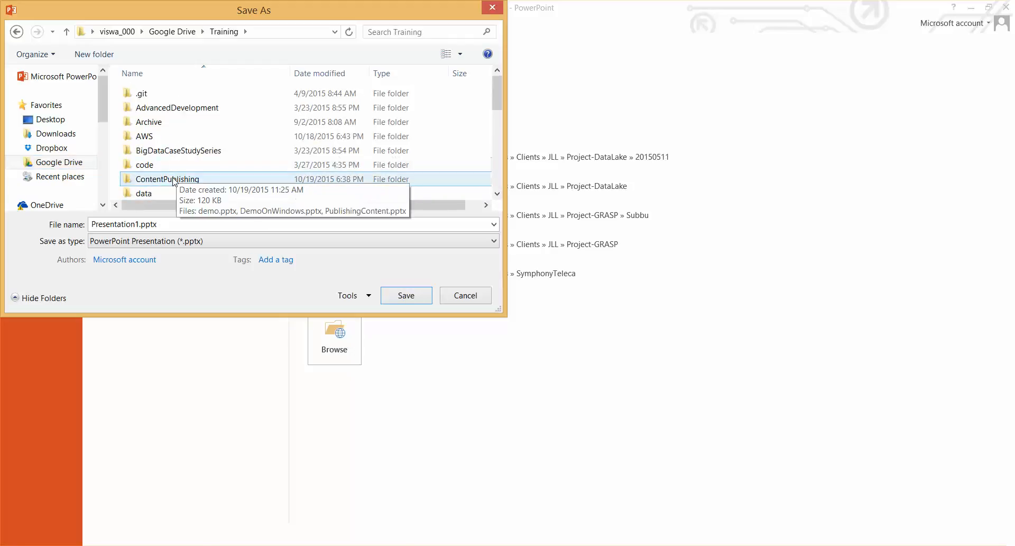
double_click(166, 179)
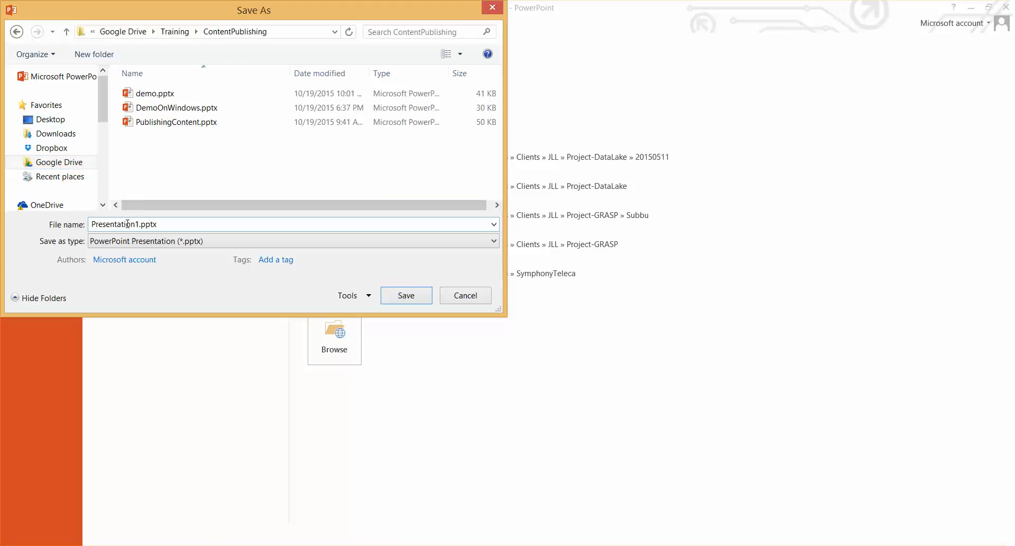
click(177, 108)
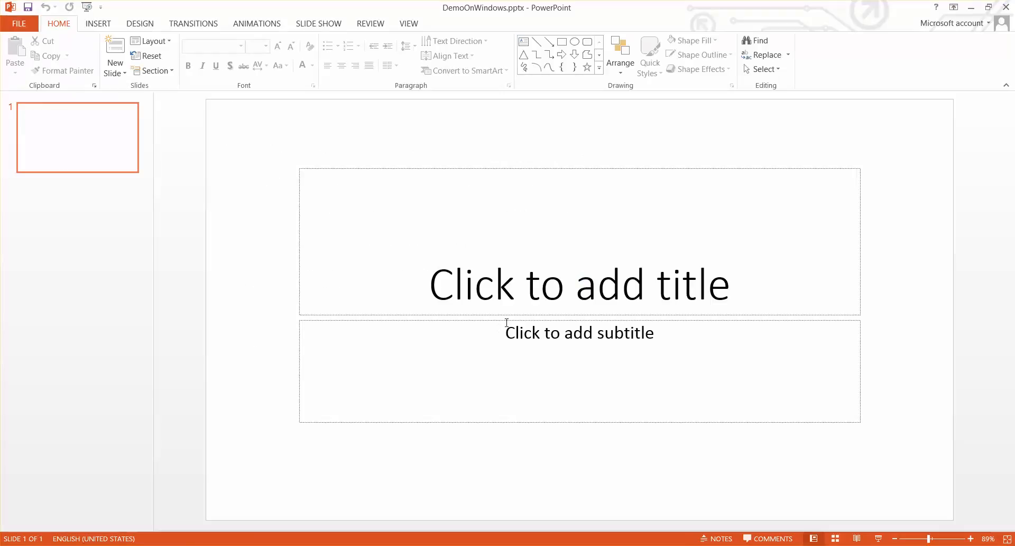
mouse_move(461, 301)
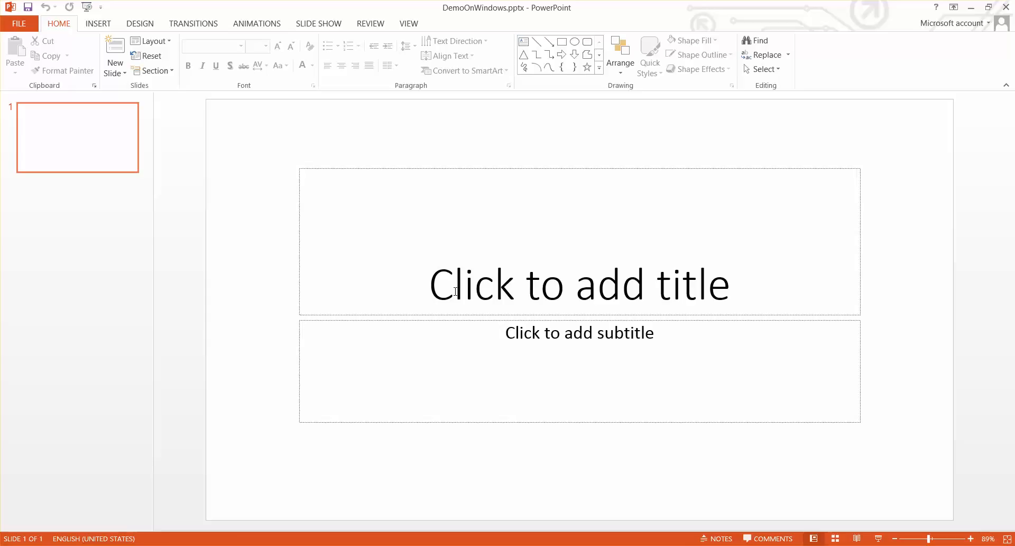
mouse_move(97, 197)
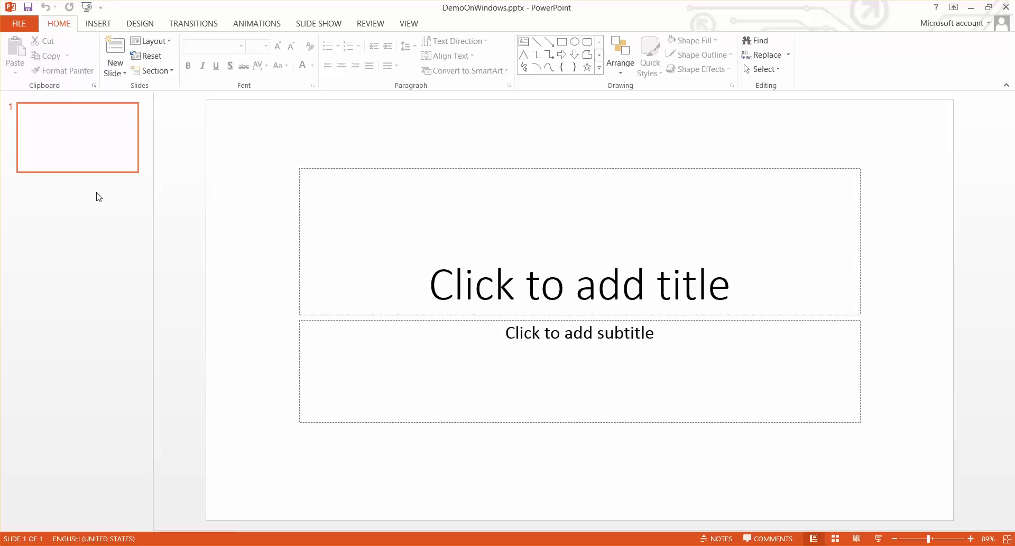
Insert a second slide and remove its content placeholder, leaving only the title.
click(114, 55)
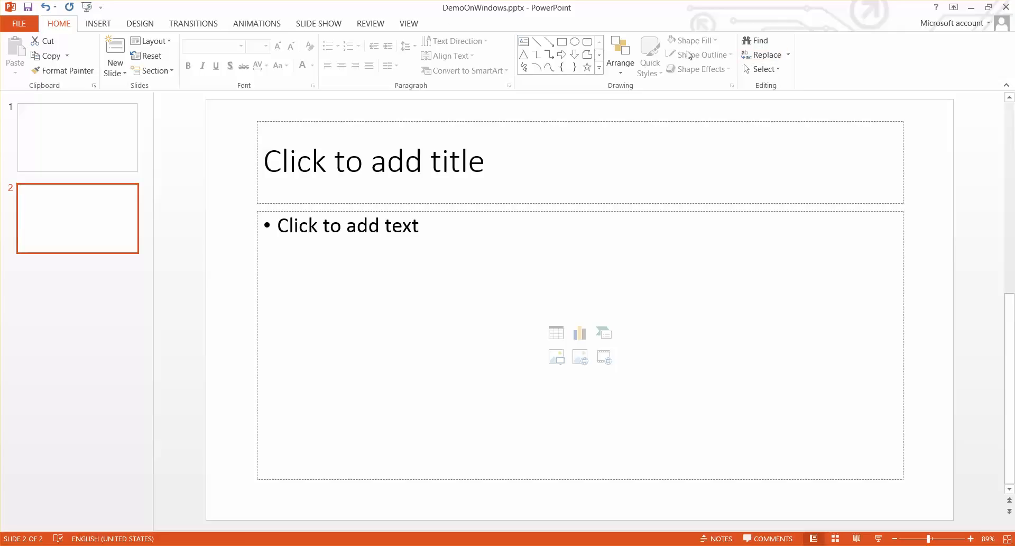
mouse_move(255, 237)
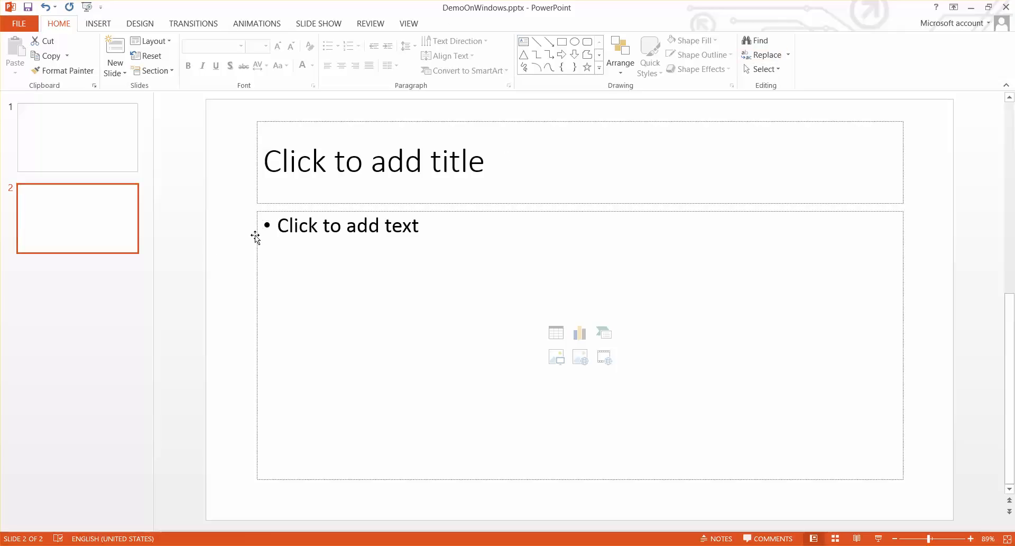
right_click(256, 235)
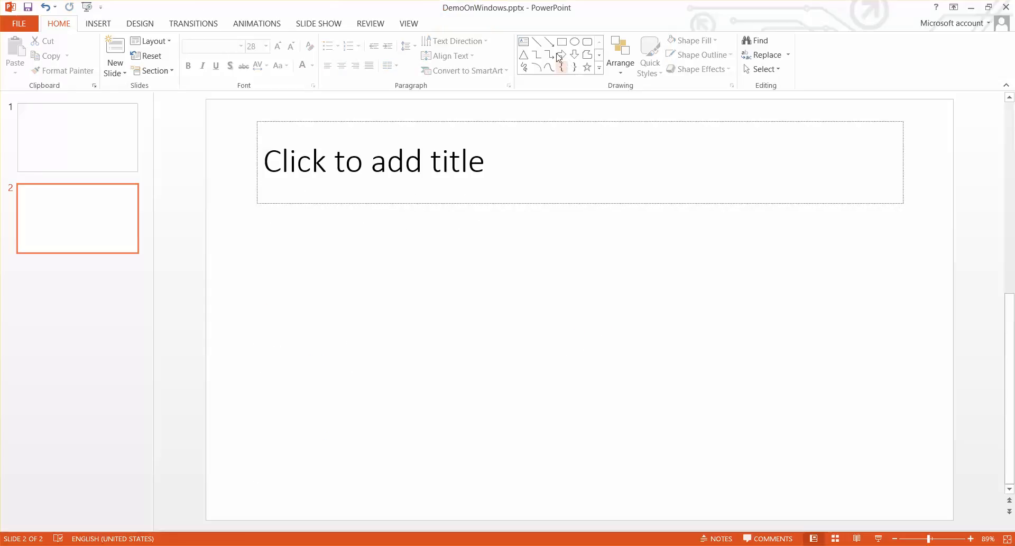
mouse_move(523, 44)
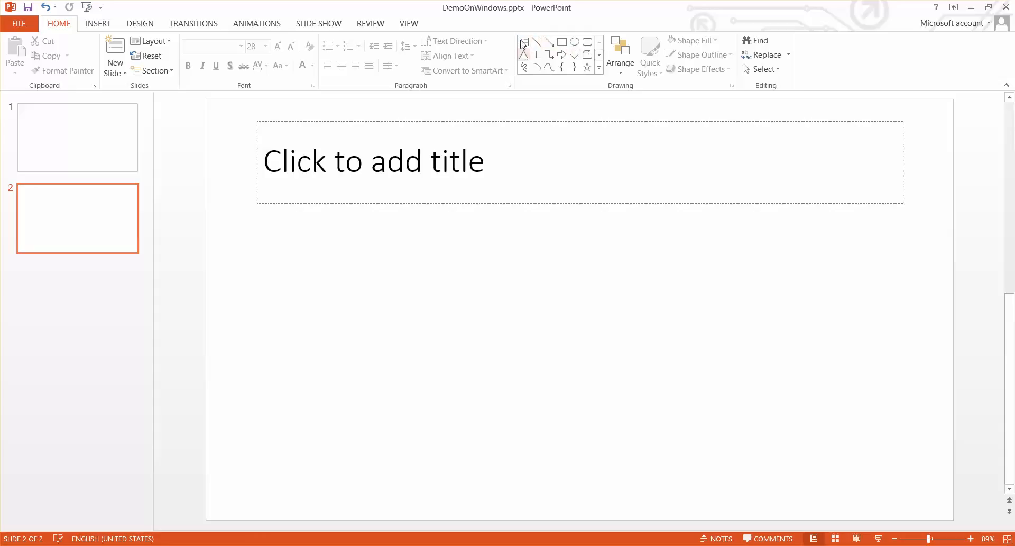
mouse_move(575, 66)
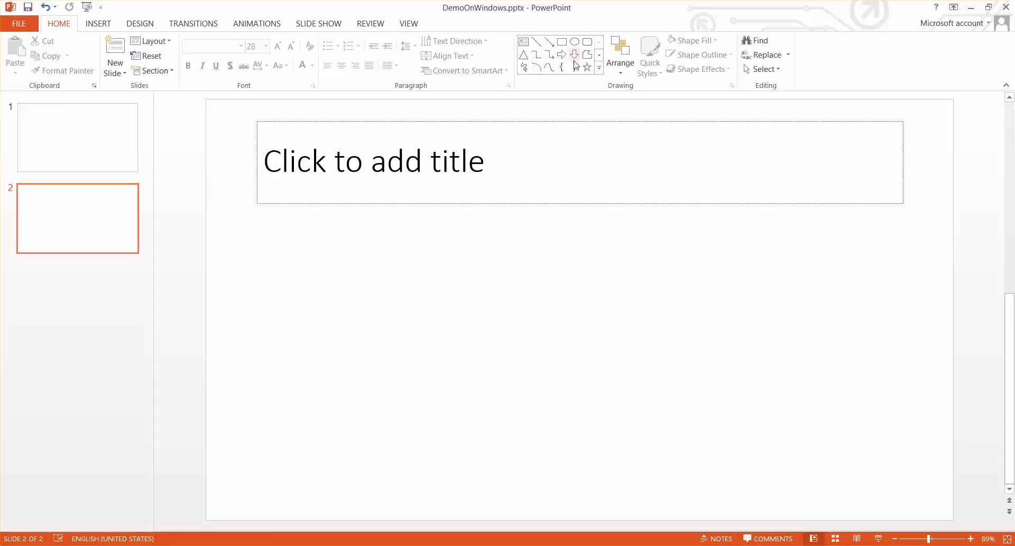
mouse_move(574, 54)
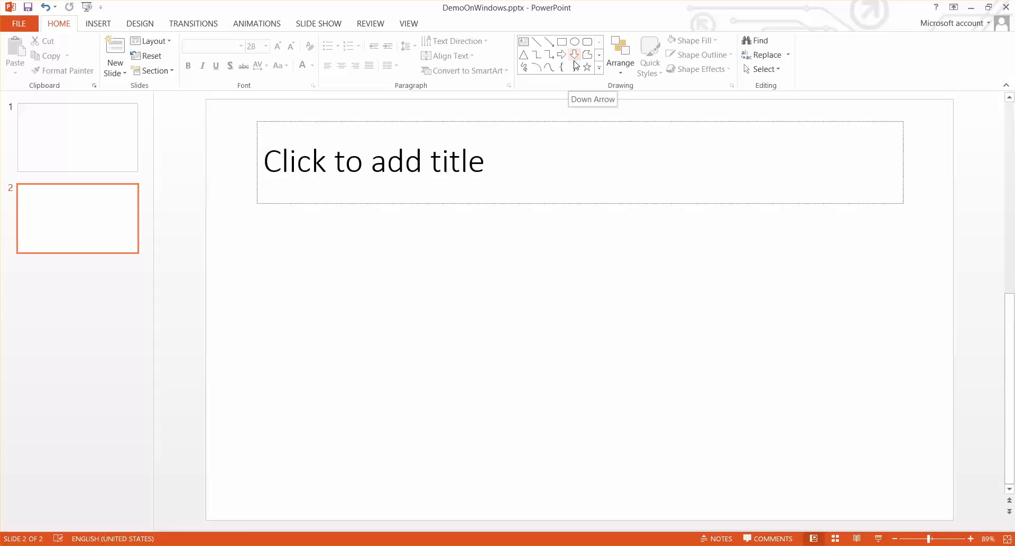
mouse_move(561, 67)
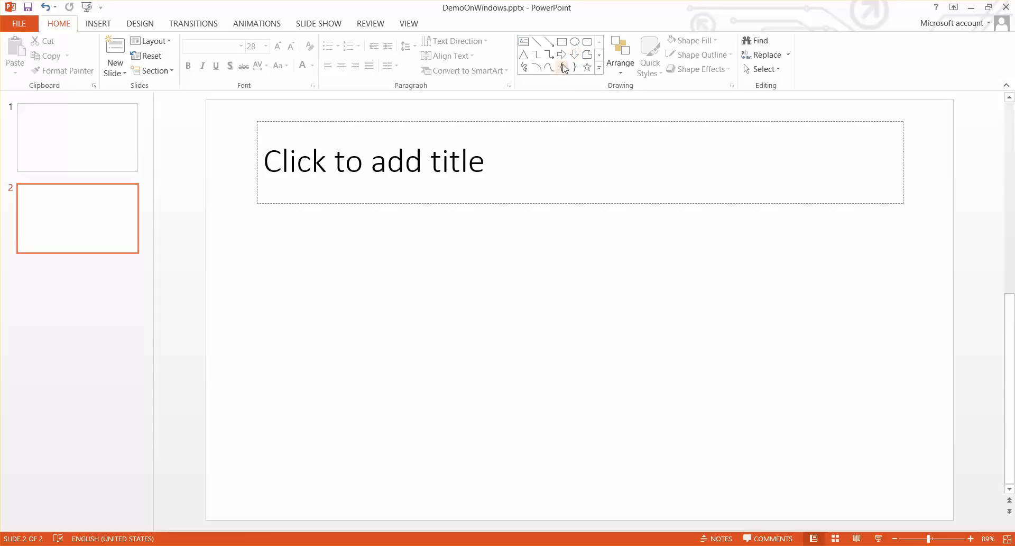
mouse_move(562, 68)
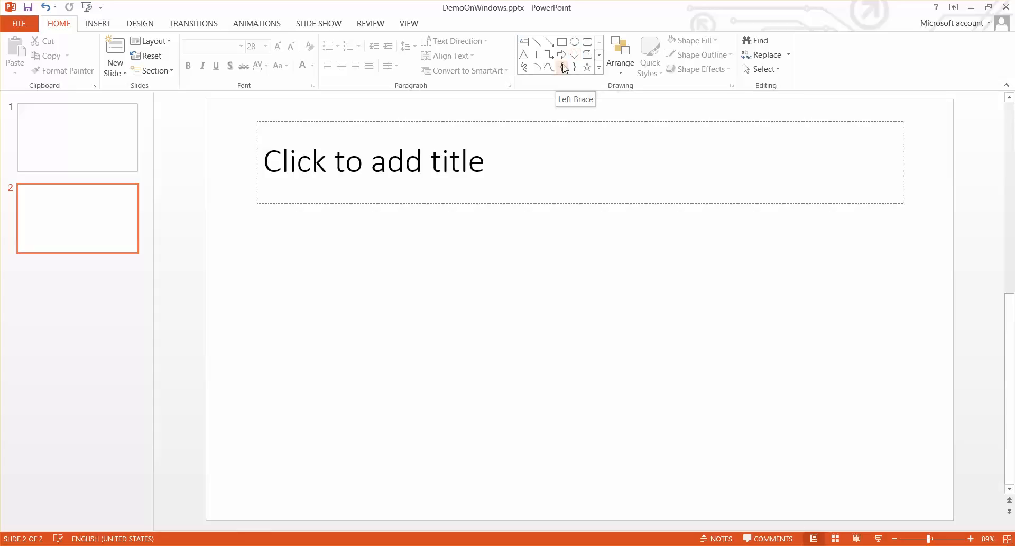
mouse_move(588, 68)
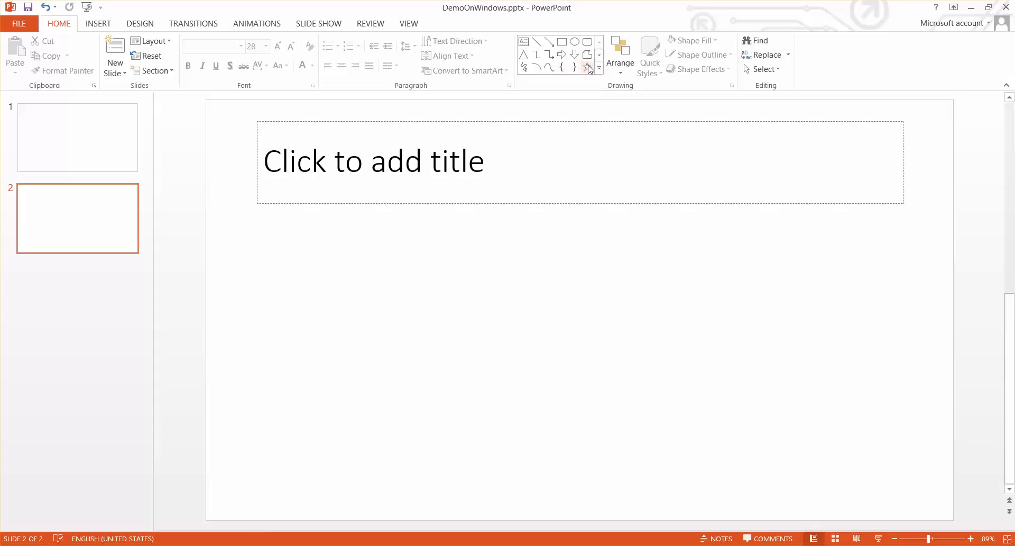
Draw a blue rectangle below and left of the title and select it.
click(561, 41)
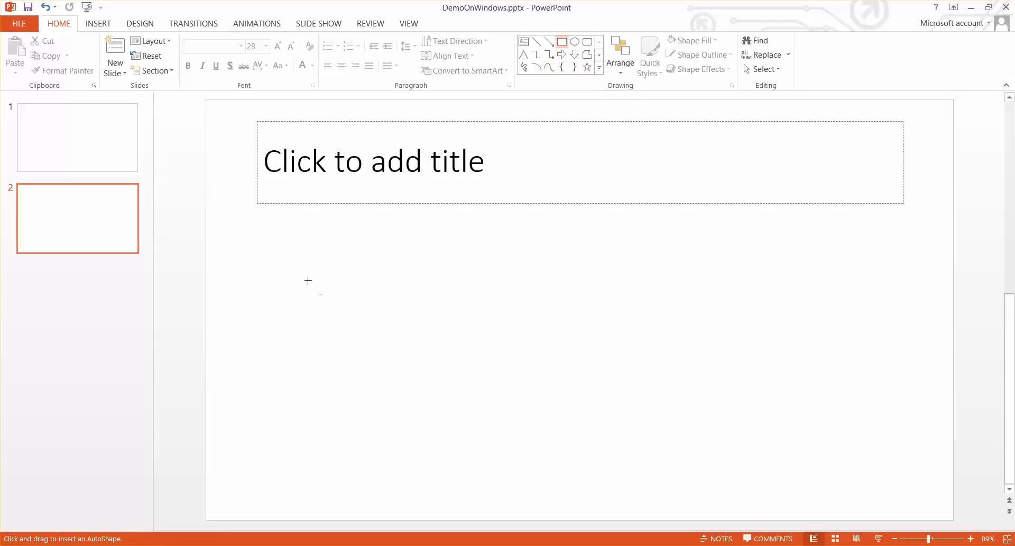
drag(308, 280, 415, 350)
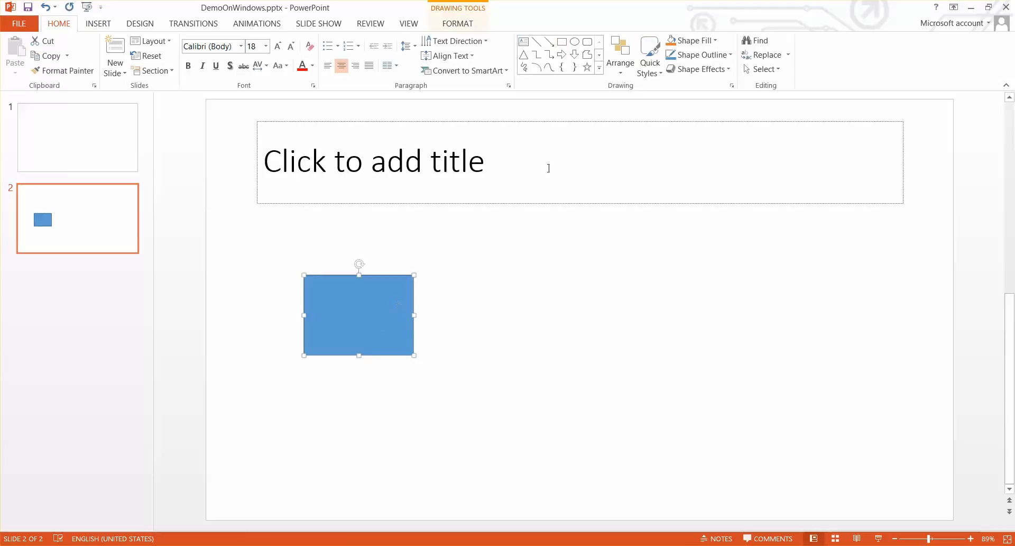
mouse_move(693, 40)
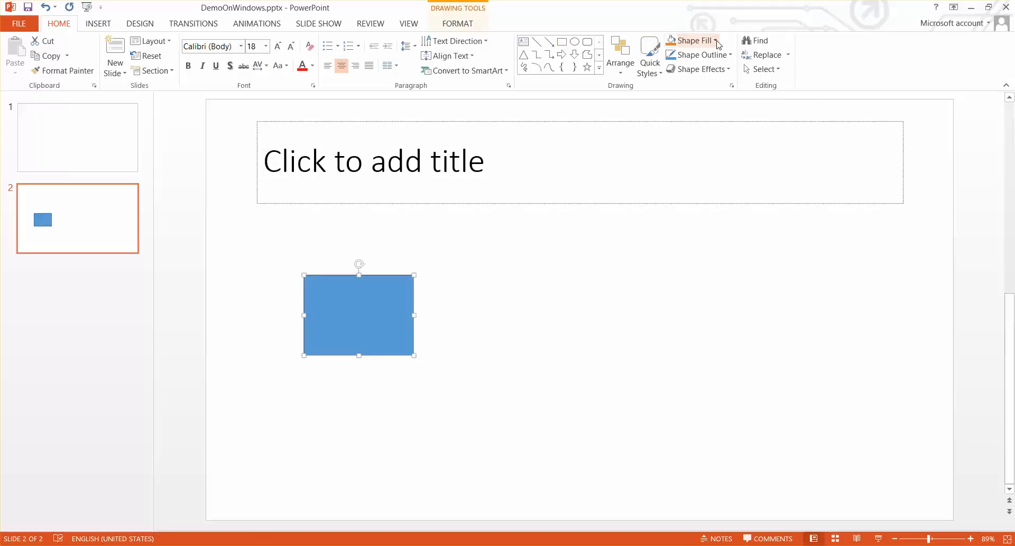
click(693, 40)
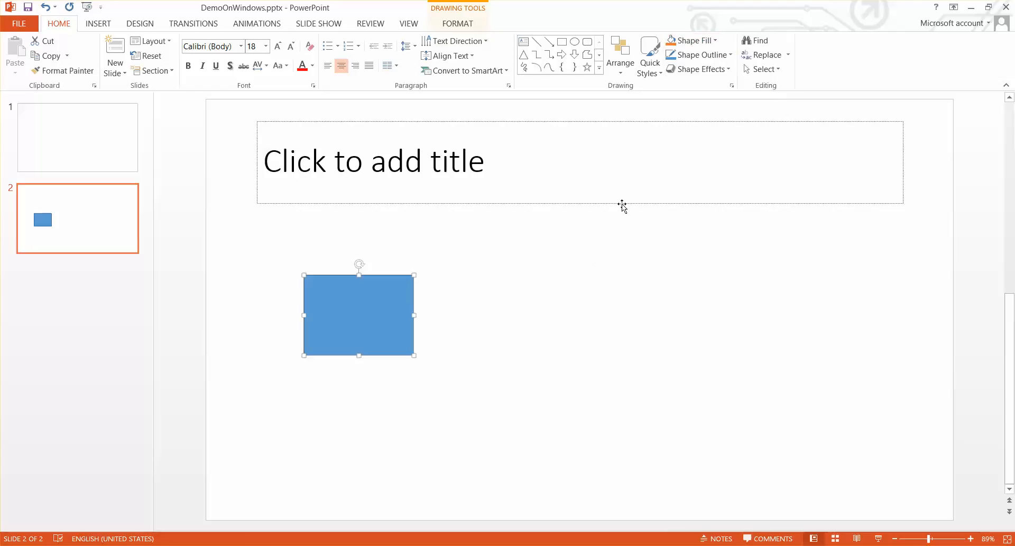
click(696, 55)
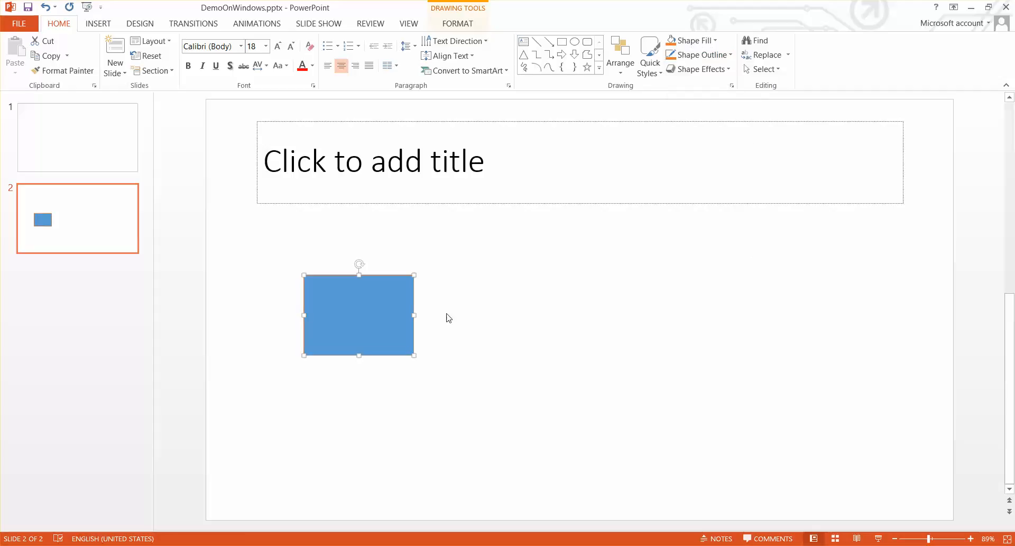
click(363, 268)
text(dfasdfsff)
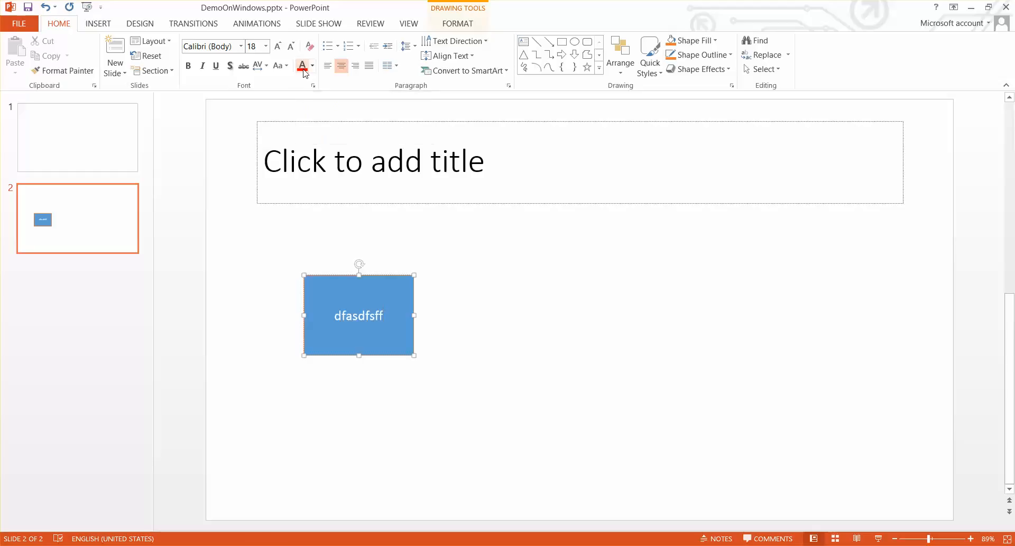
Select the rectangle's red text 'dfasdfsff' and enlarge it to 28 pt.
double_click(358, 316)
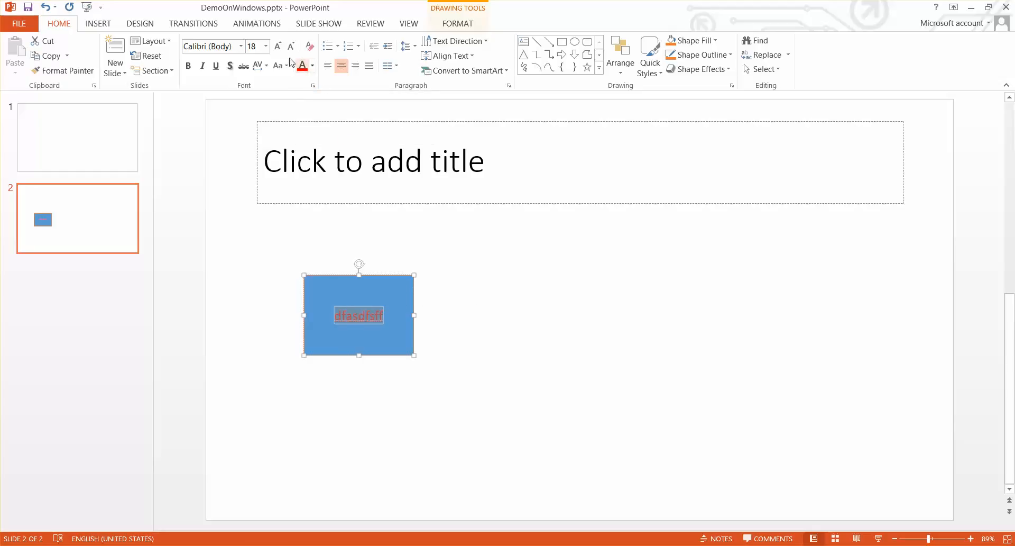
mouse_move(251, 45)
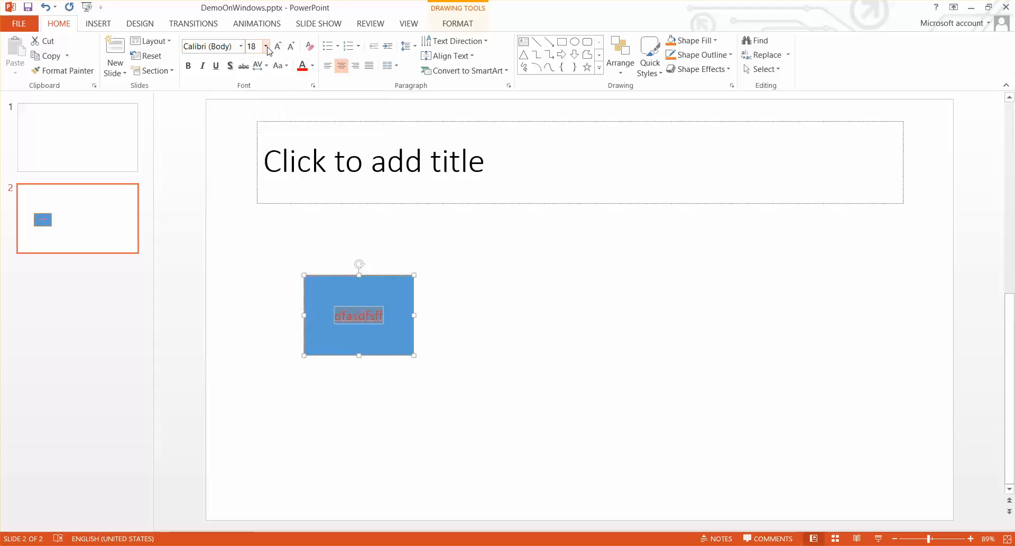
mouse_move(290, 45)
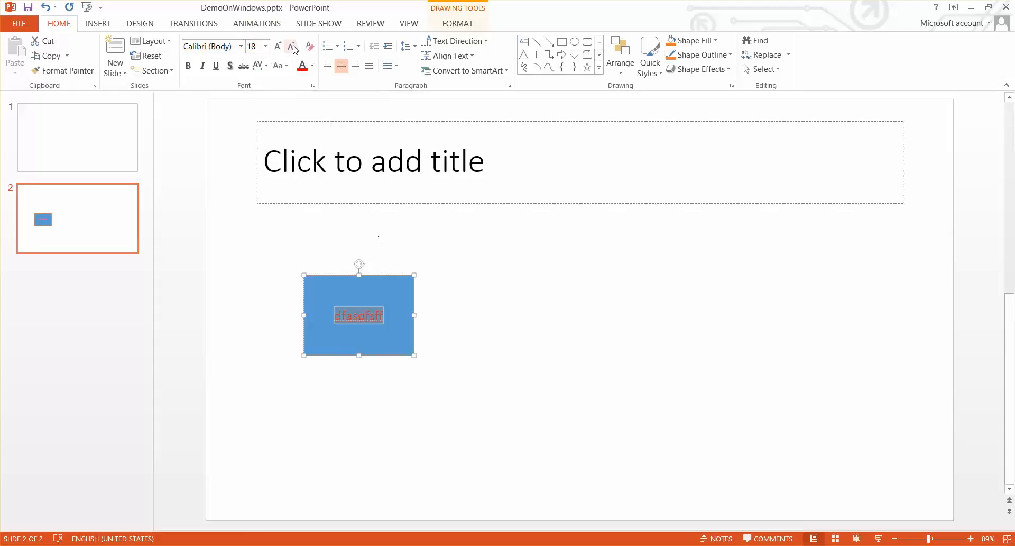
mouse_move(292, 47)
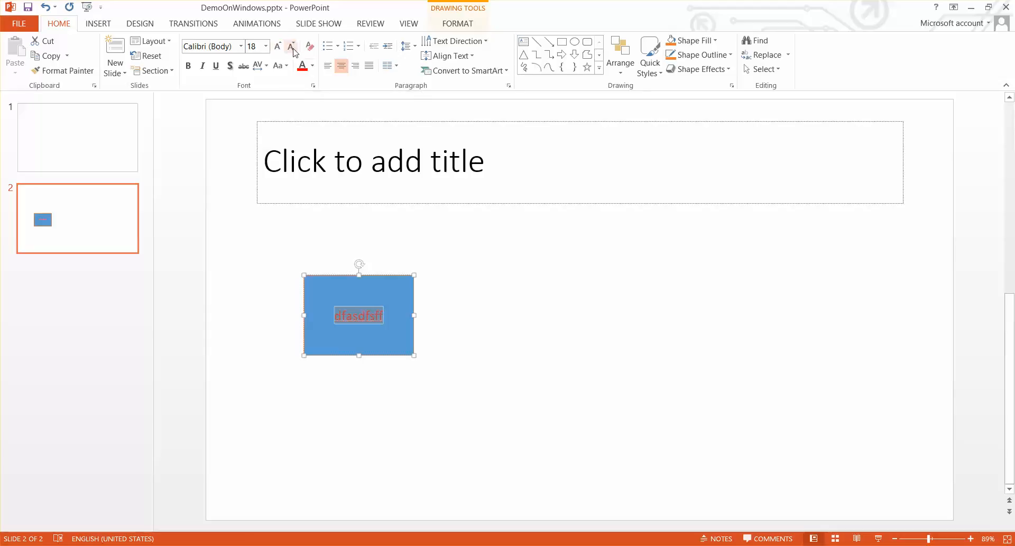
mouse_move(291, 46)
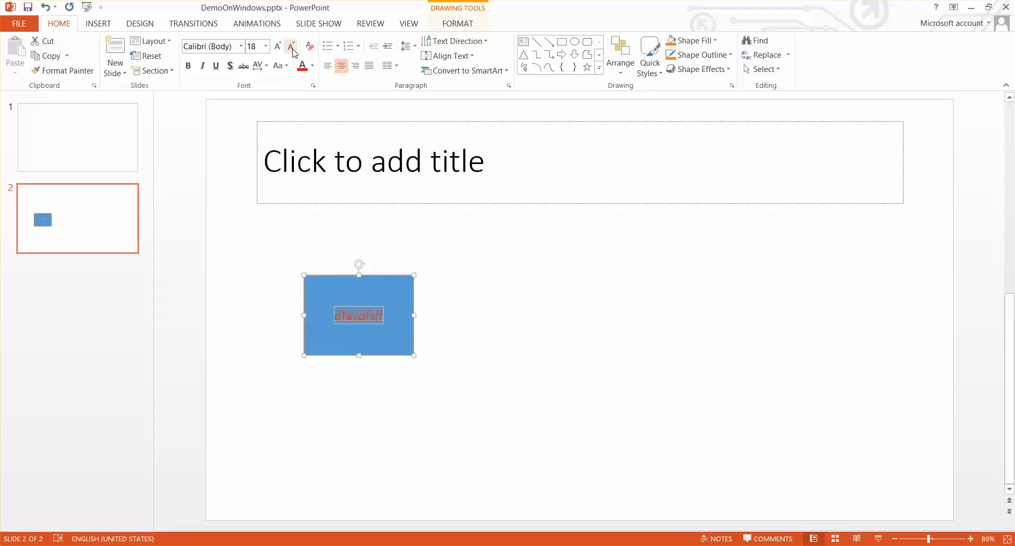
click(292, 45)
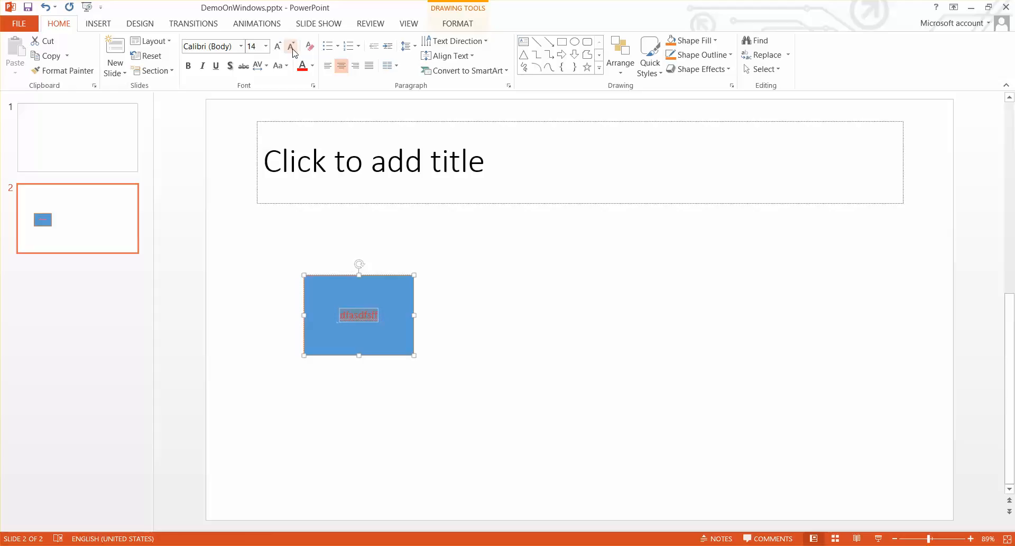
click(291, 45)
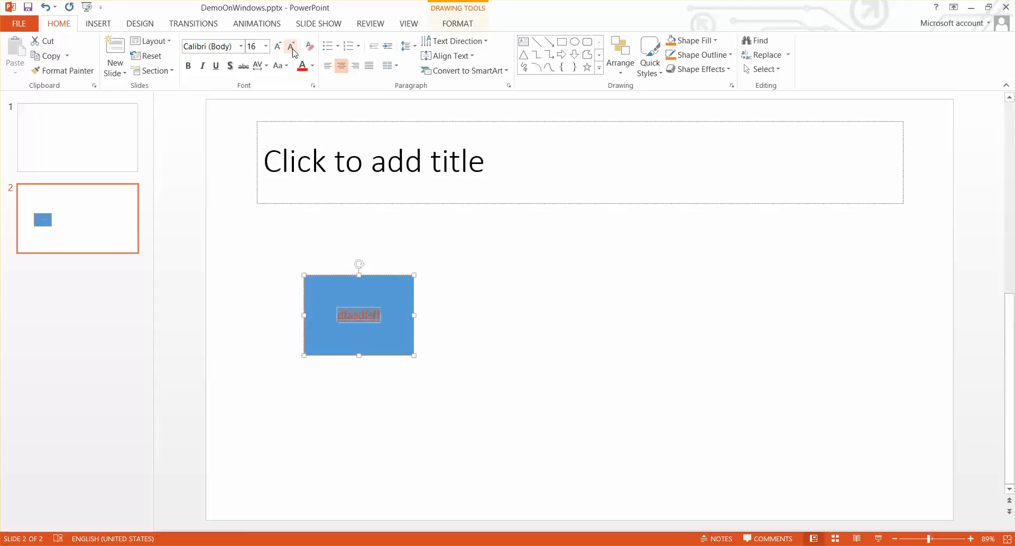
click(291, 45)
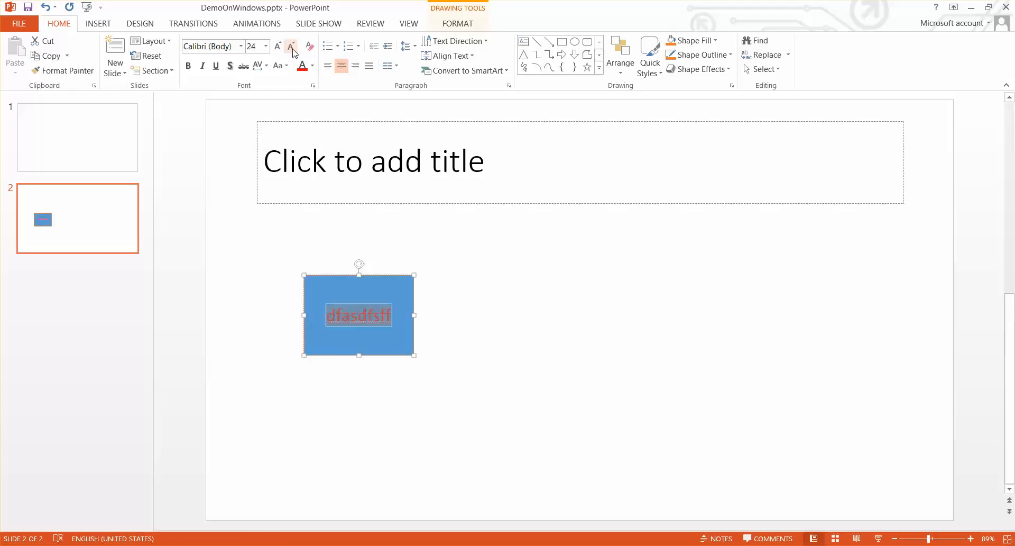
click(290, 46)
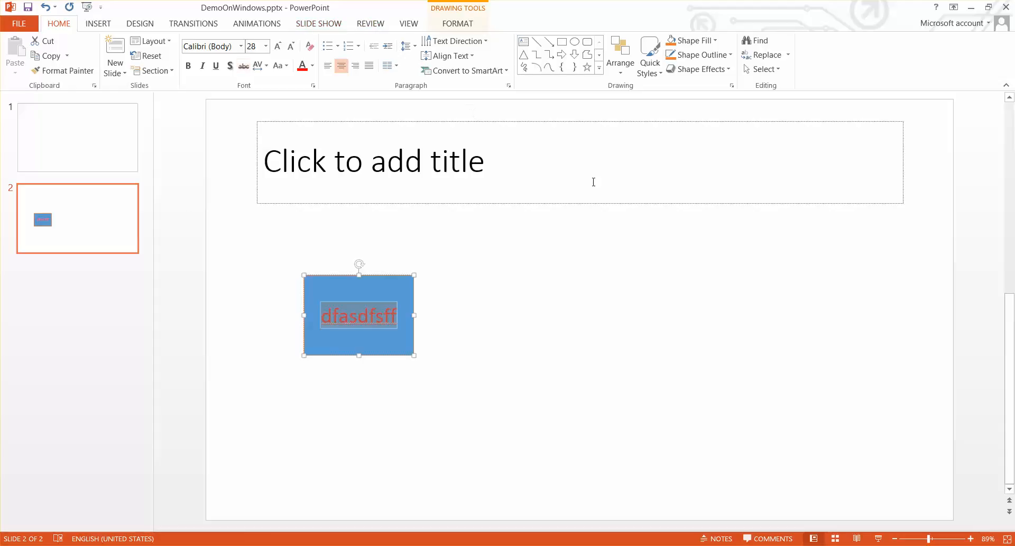
mouse_move(205, 188)
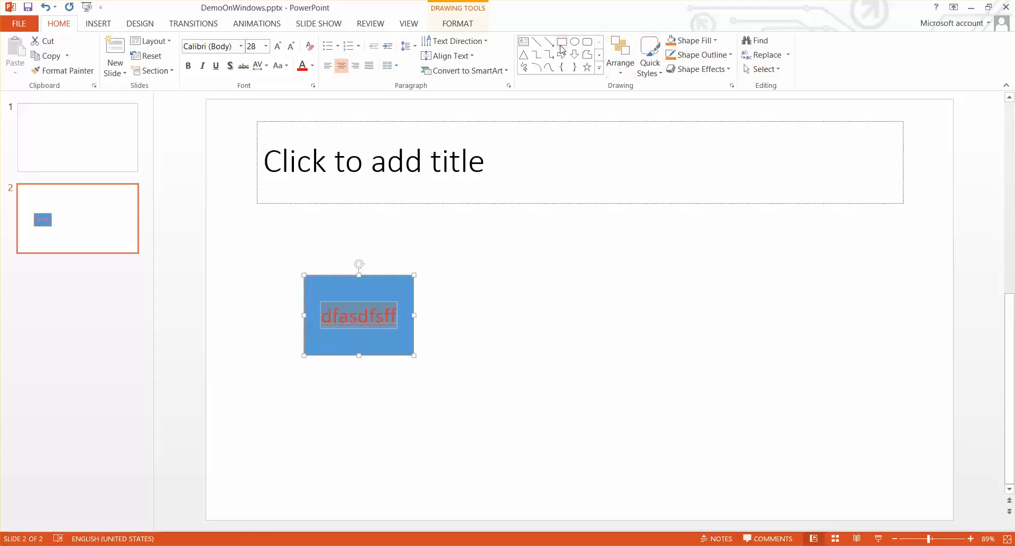
Draw a second rectangle right of the first and connect the two with an arrow.
click(562, 42)
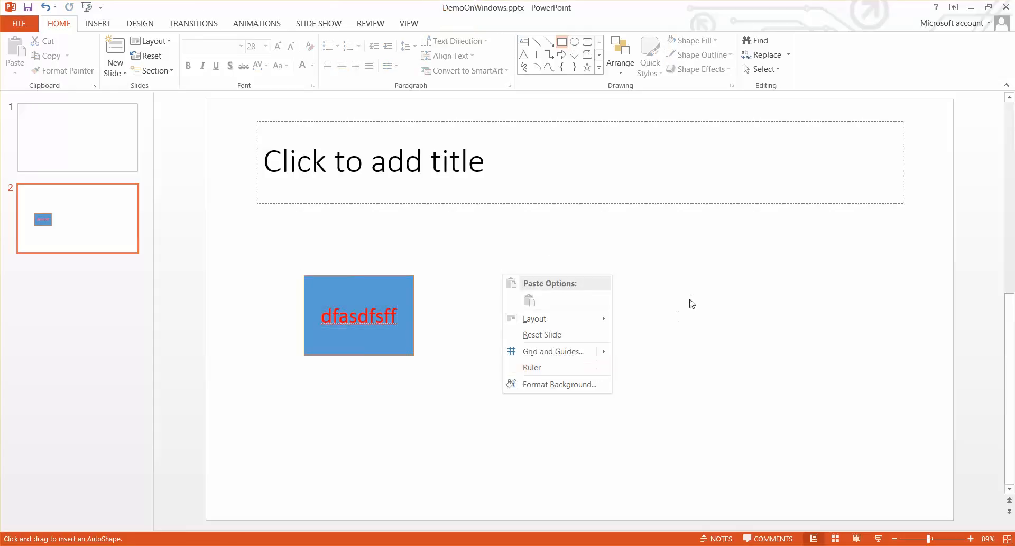
click(564, 82)
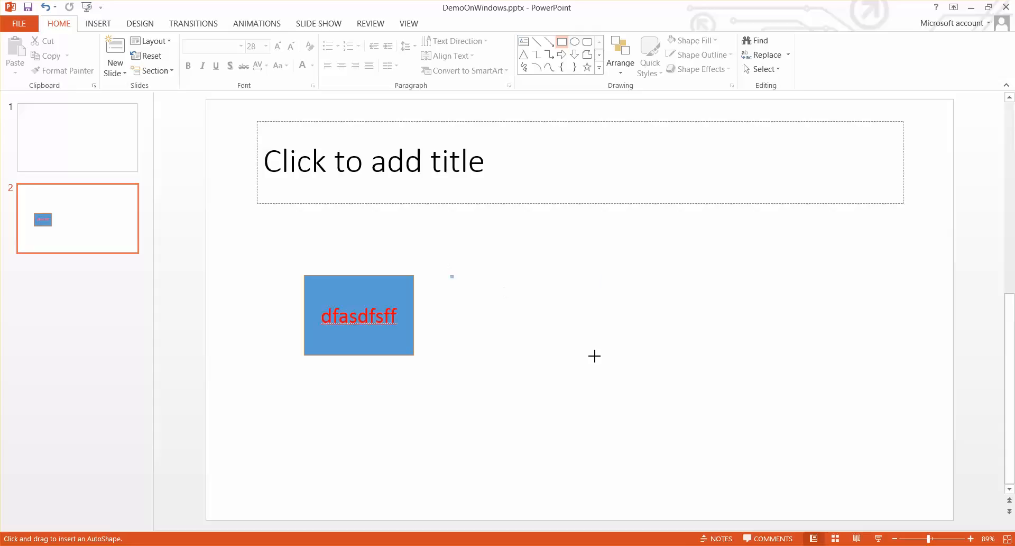
drag(452, 274, 602, 359)
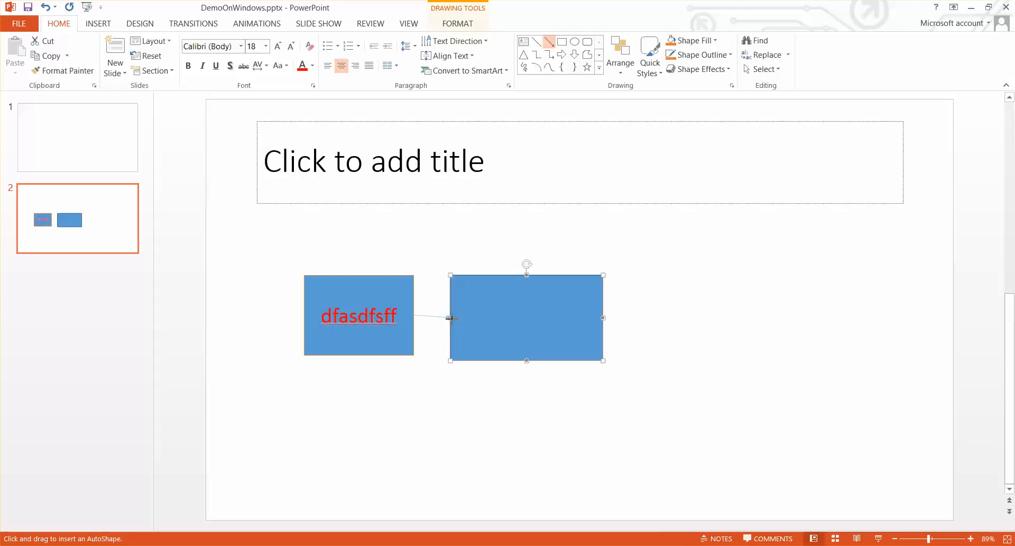
click(350, 261)
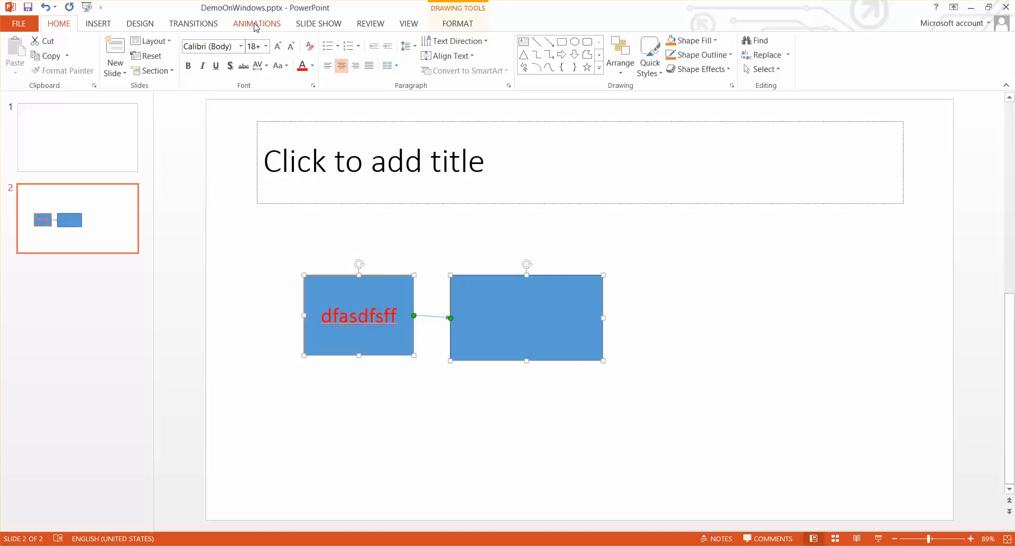
Apply a Float In entrance animation to the selected rectangles and connector.
click(256, 23)
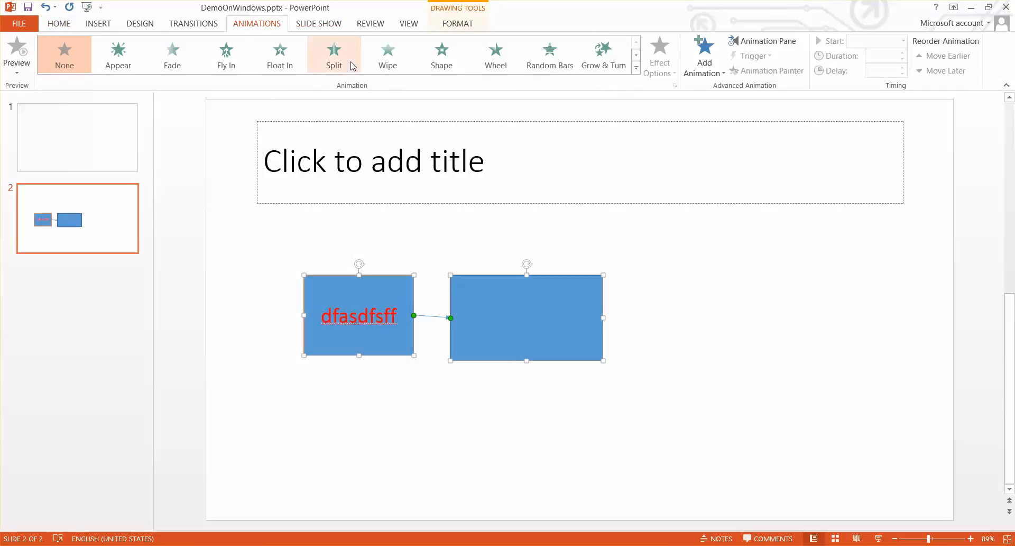
mouse_move(280, 54)
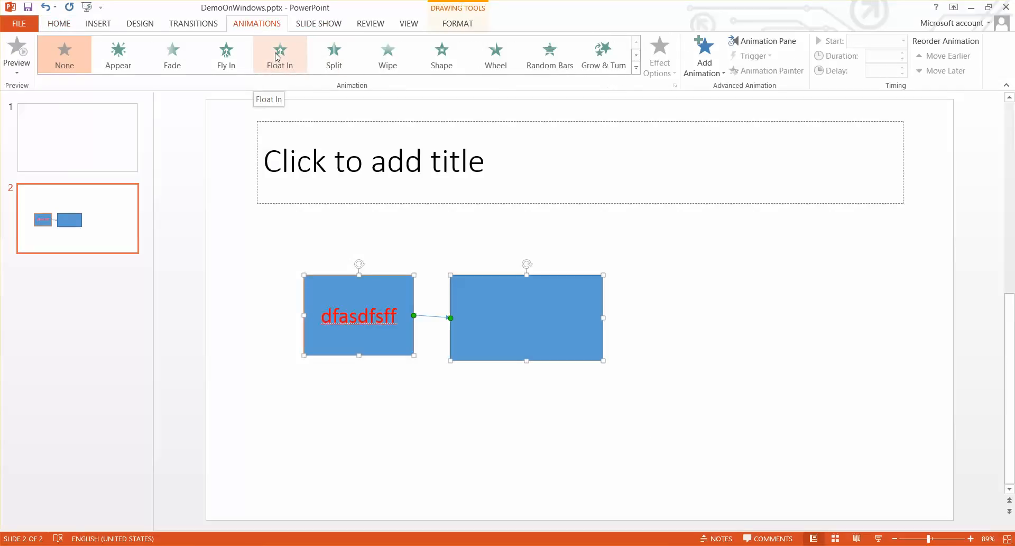
click(279, 53)
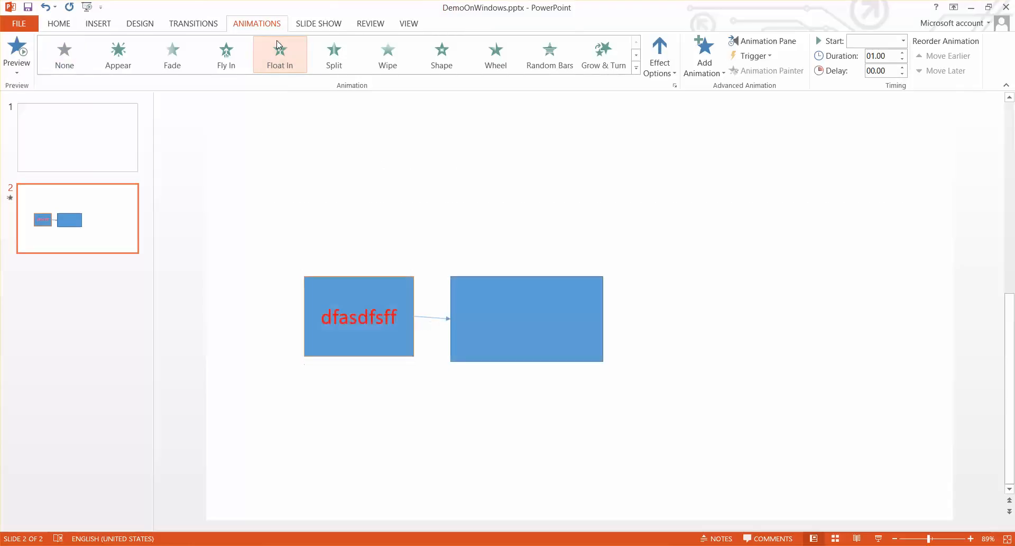
click(279, 54)
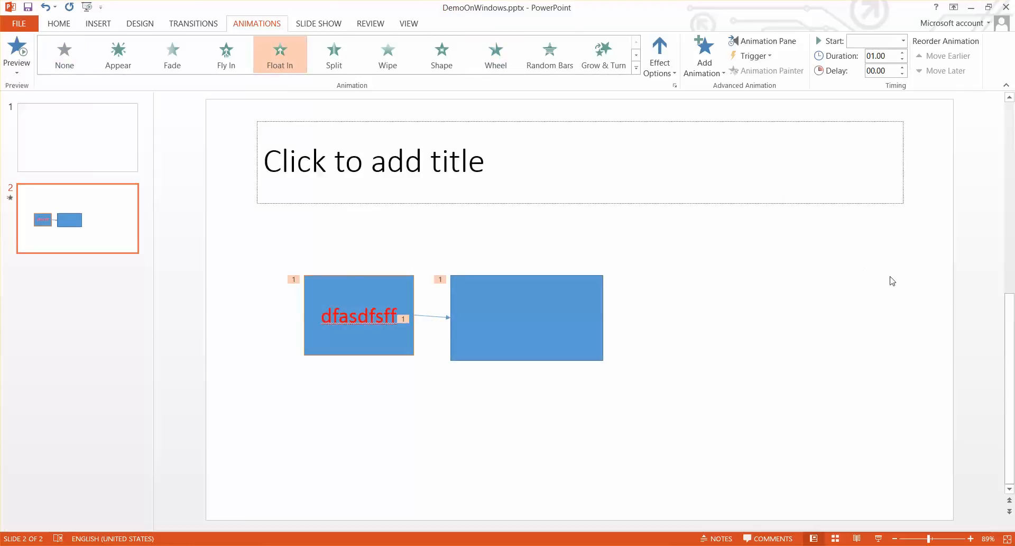
mouse_move(861, 266)
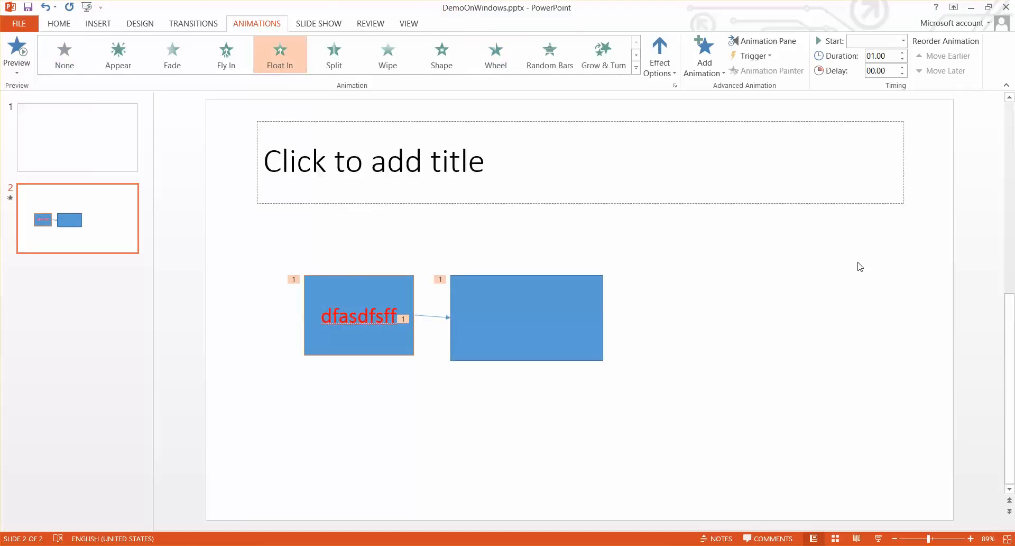
mouse_move(834, 283)
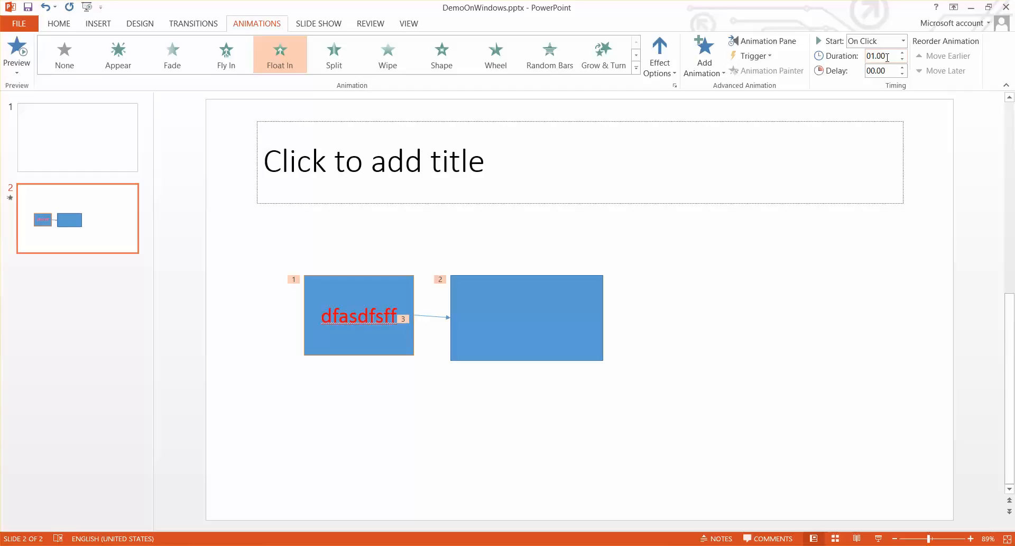
mouse_move(762, 193)
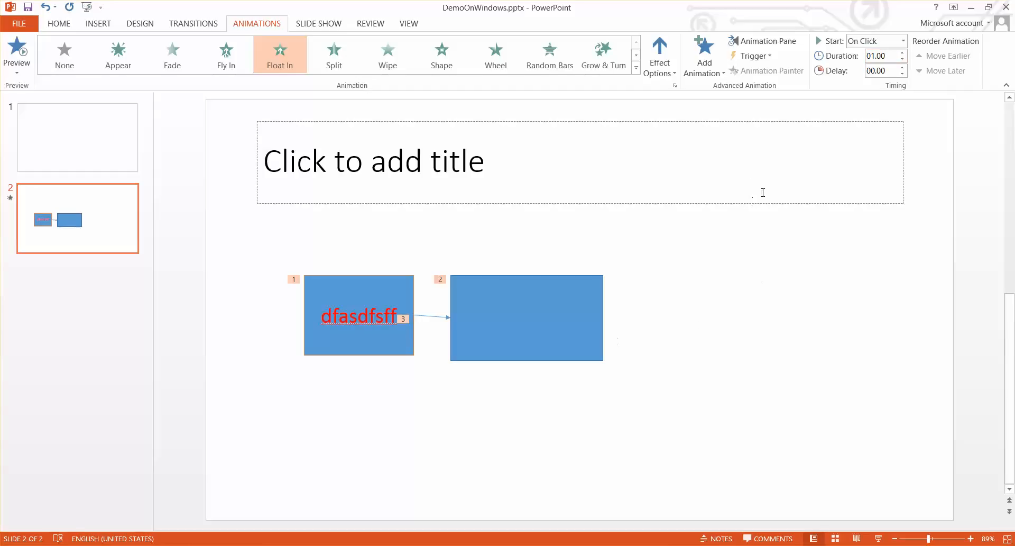
mouse_move(838, 81)
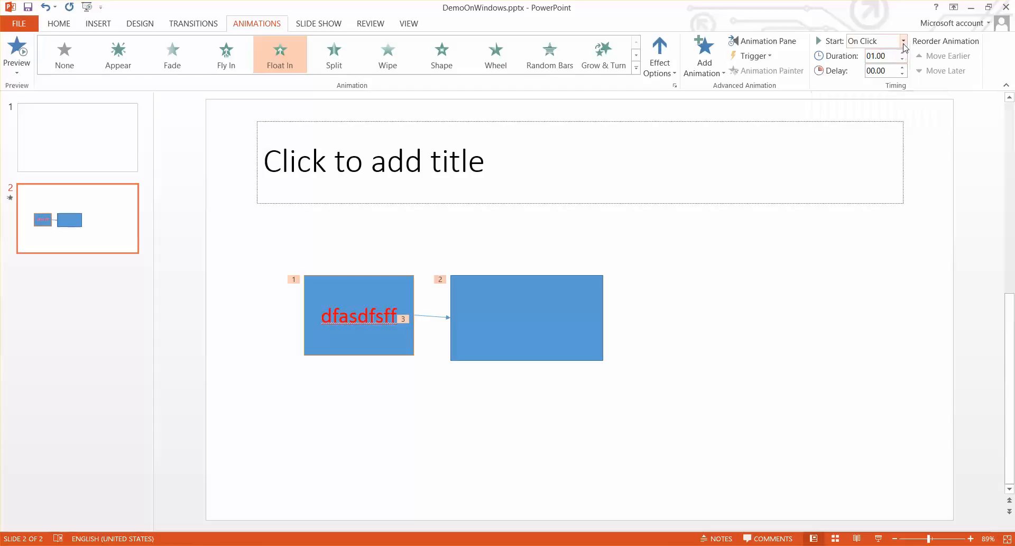
mouse_move(913, 42)
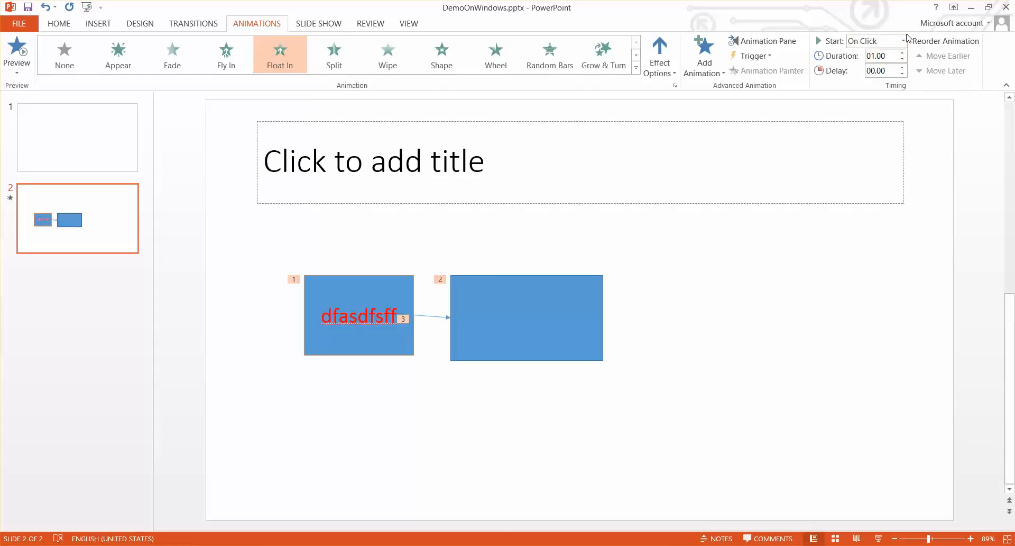
mouse_move(861, 77)
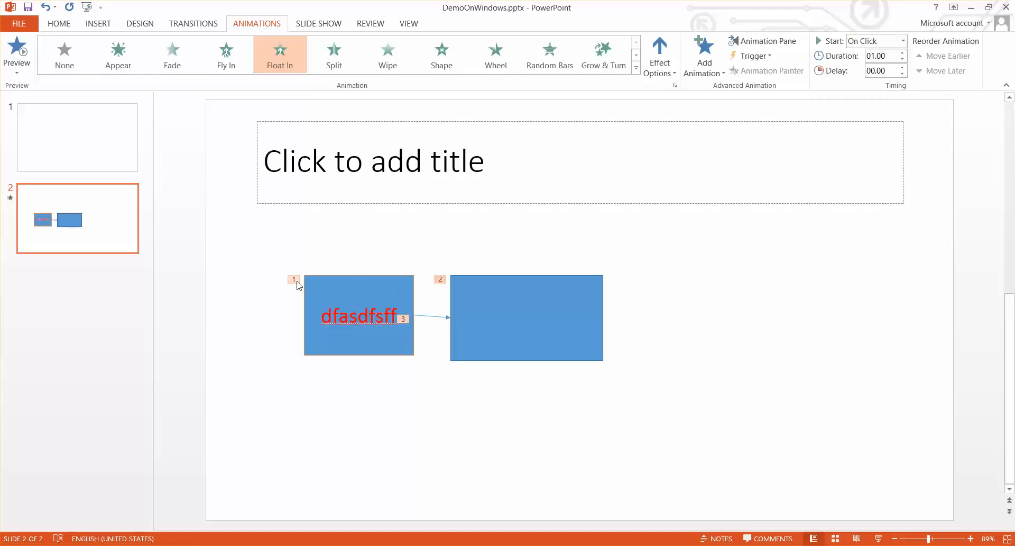
mouse_move(320, 307)
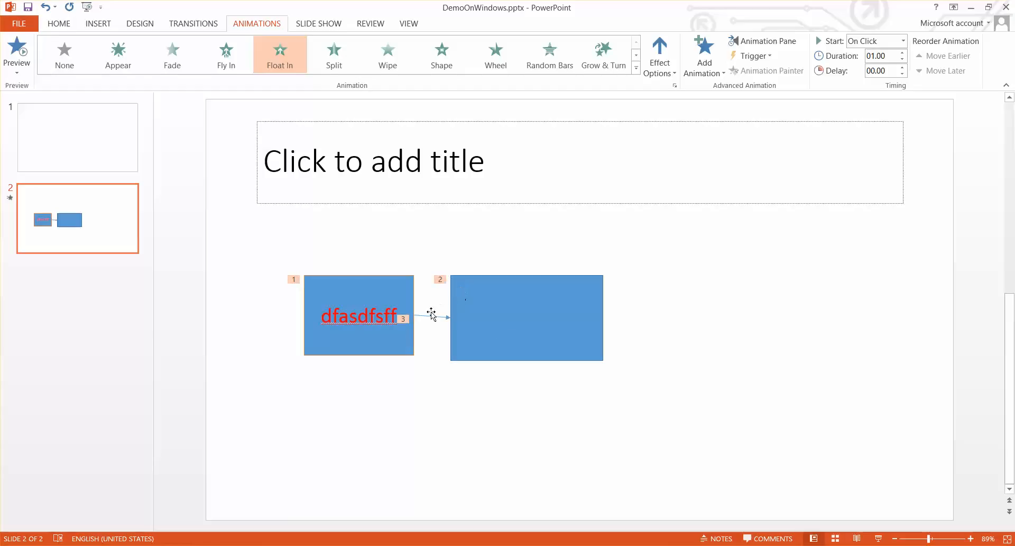
mouse_move(438, 317)
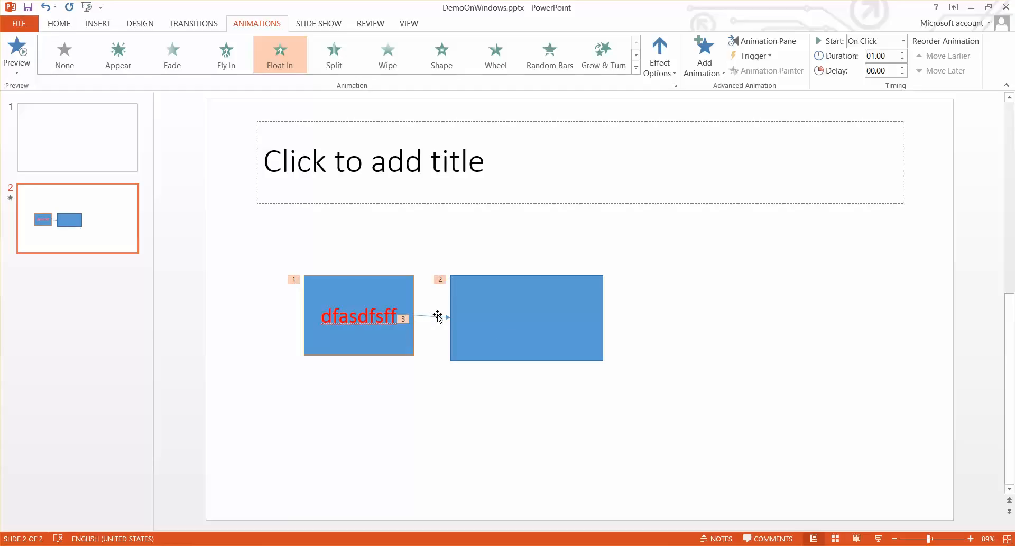
mouse_move(10, 199)
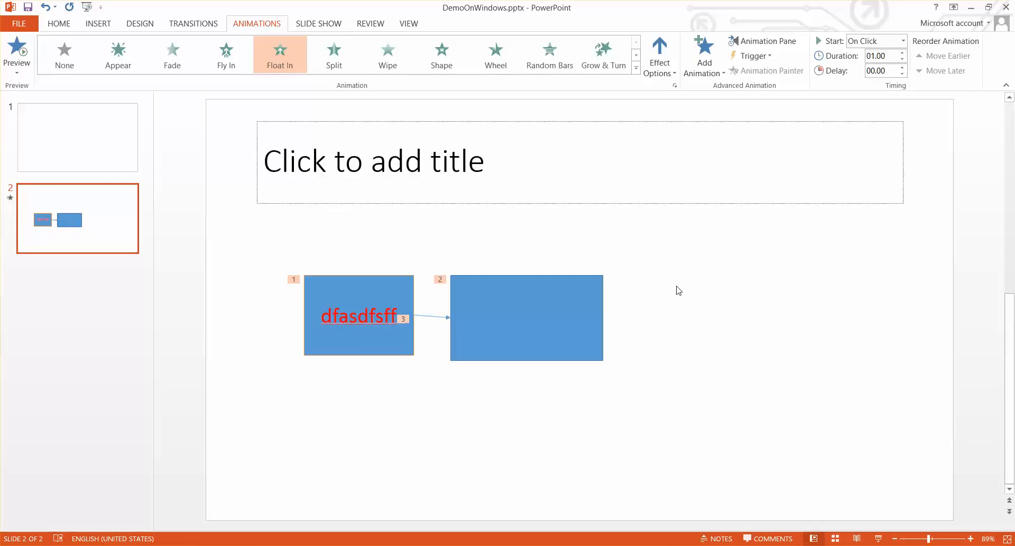
mouse_move(764, 186)
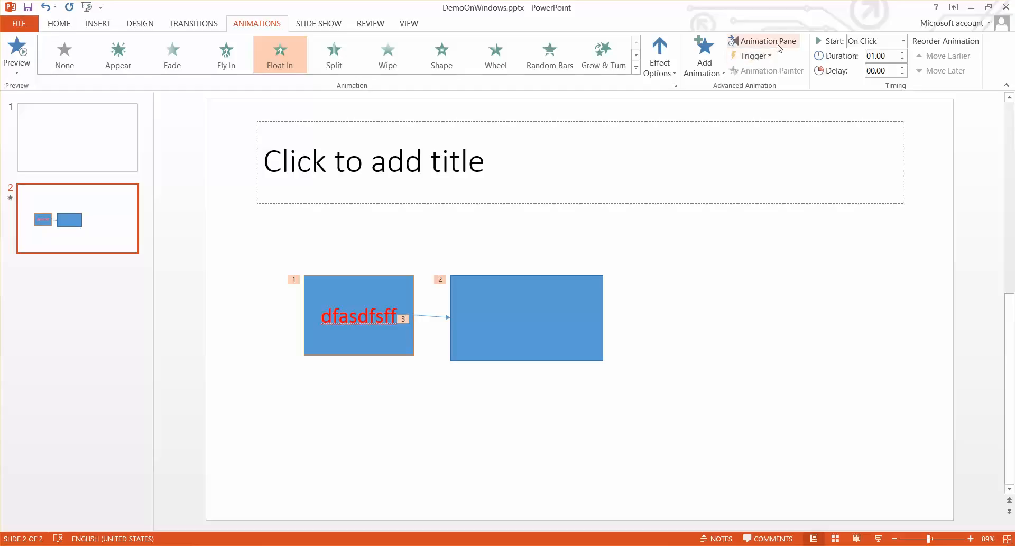
mouse_move(768, 41)
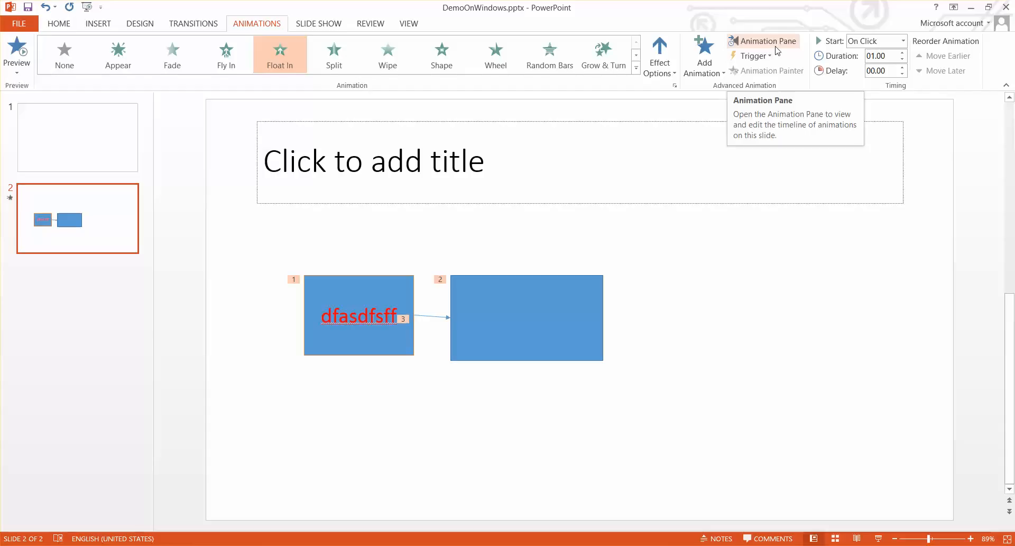
Show the Animation Pane and move Straight Arrow Connector above Rectangle 4.
click(764, 41)
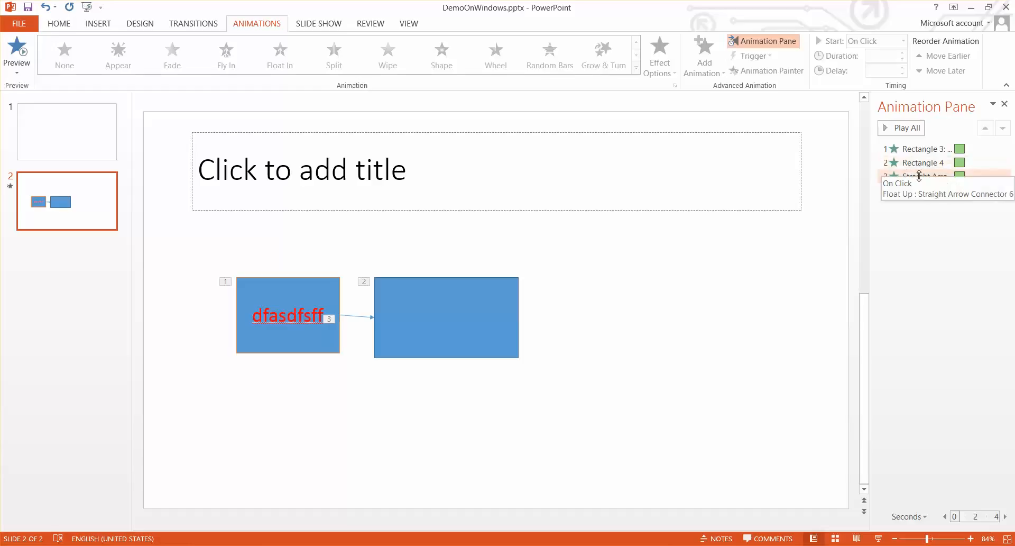
mouse_move(923, 163)
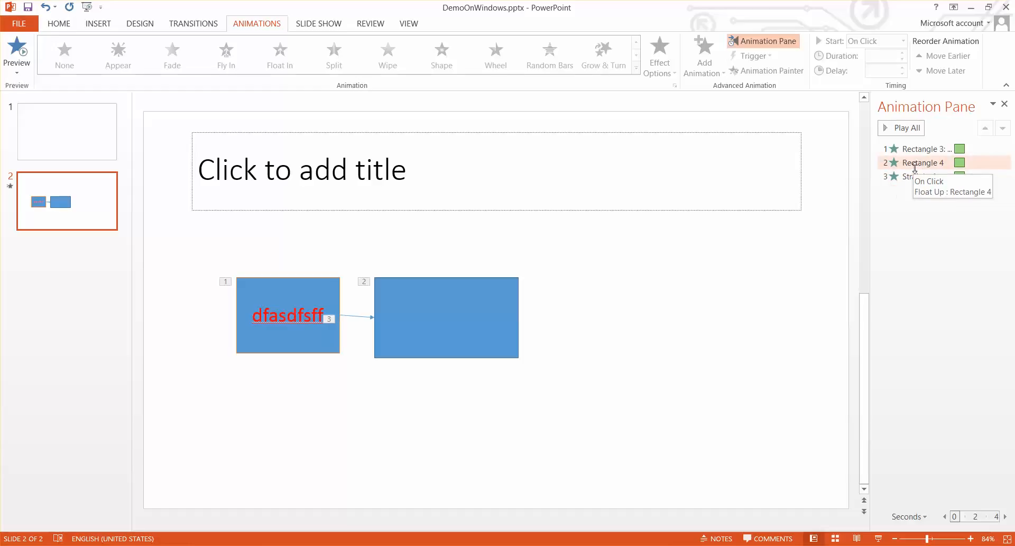
click(919, 162)
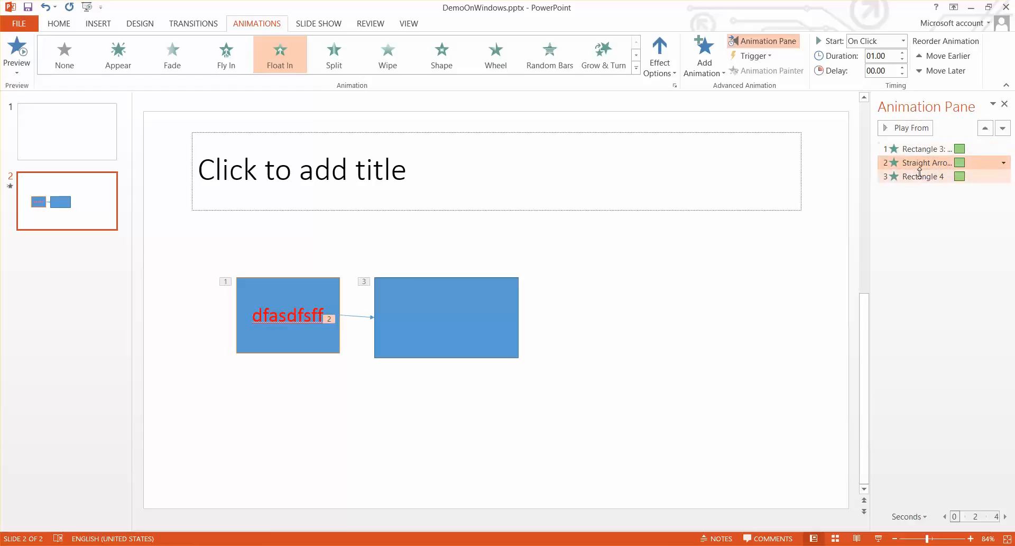
Set the arrow's animation to start With Previous and preview the slide.
click(1005, 163)
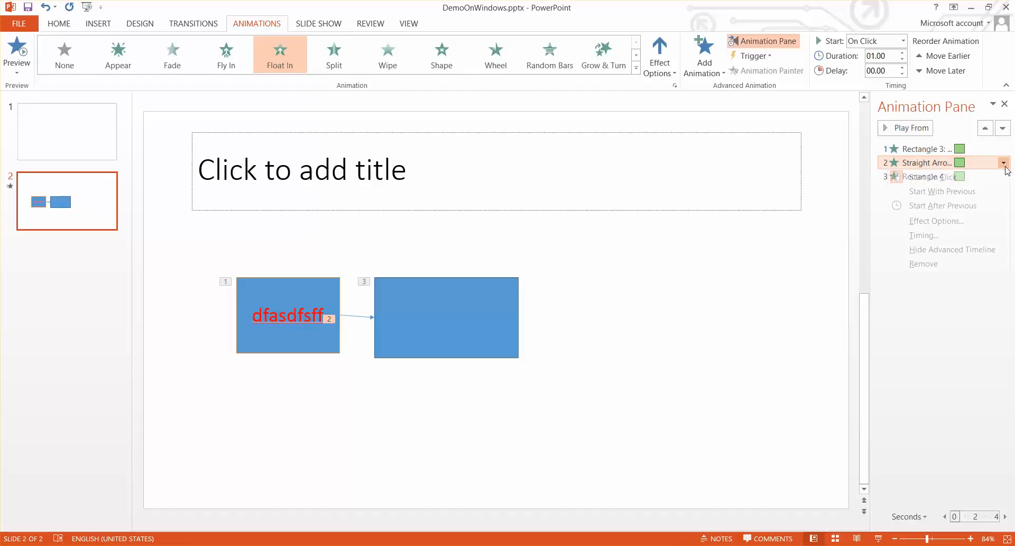
click(1005, 163)
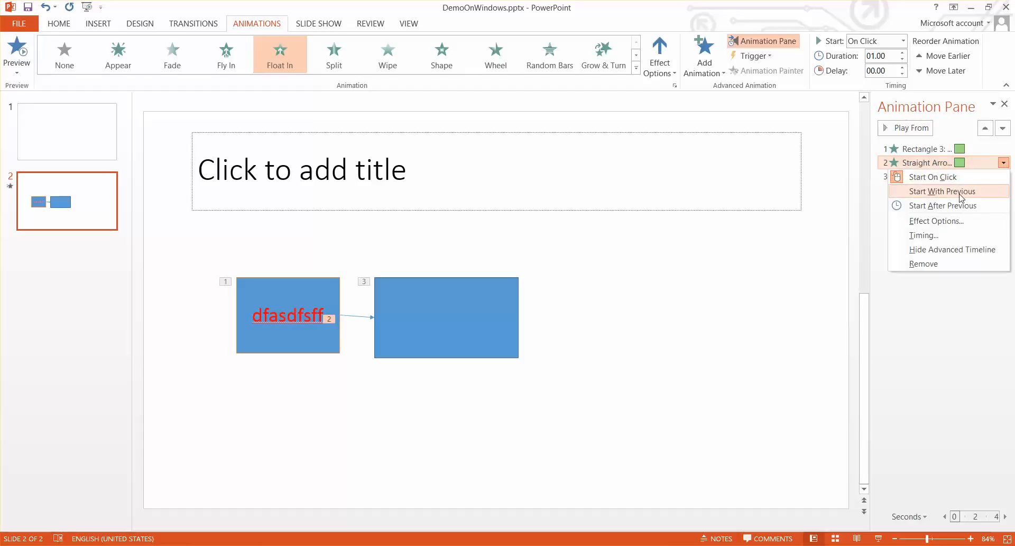
click(943, 192)
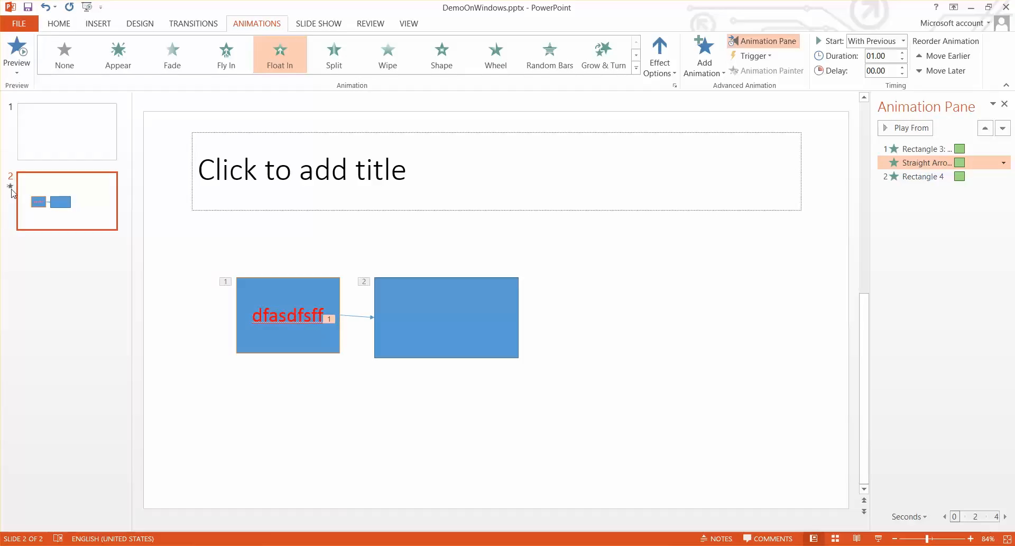
click(910, 128)
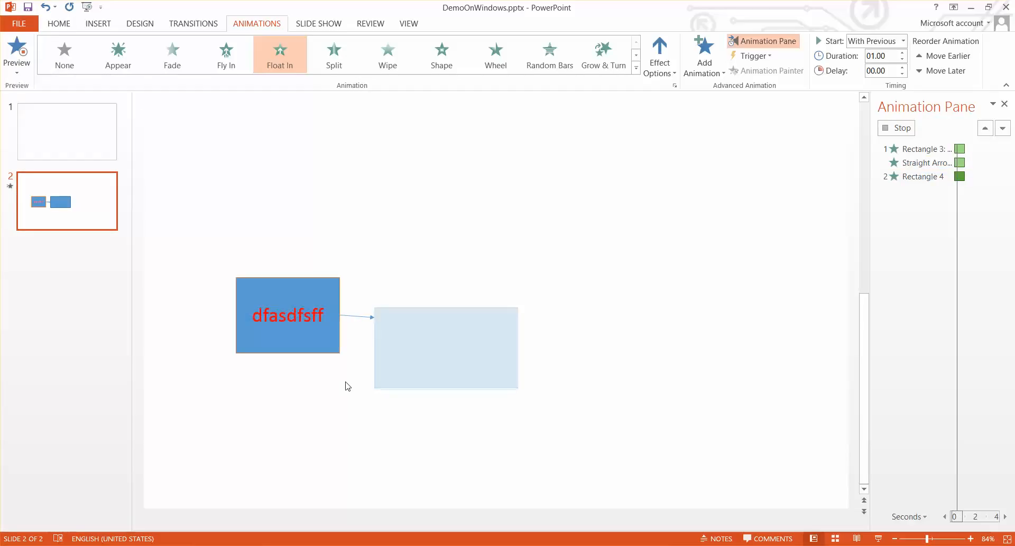
Change the arrow's animation back to Start On Click, giving three separate clicks.
click(930, 163)
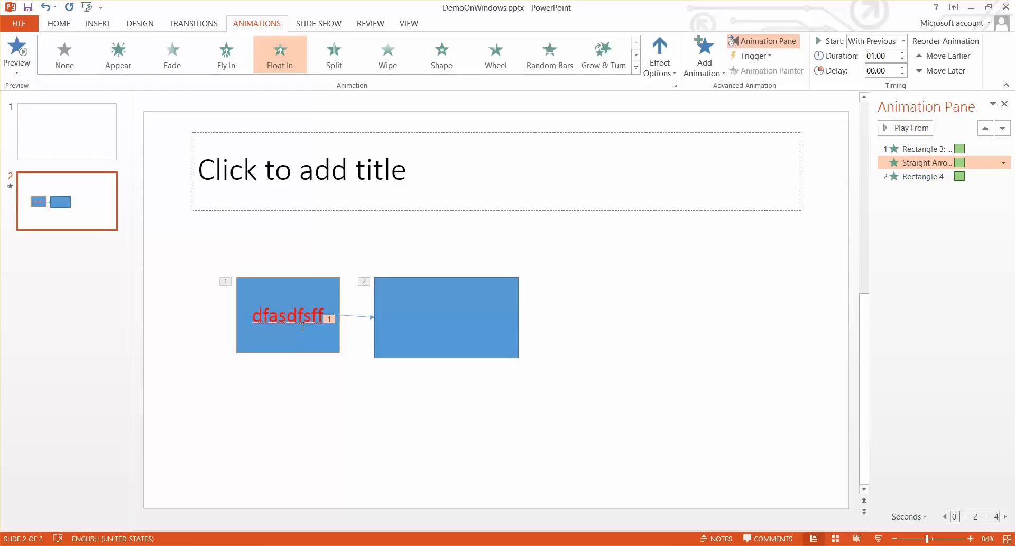
click(930, 163)
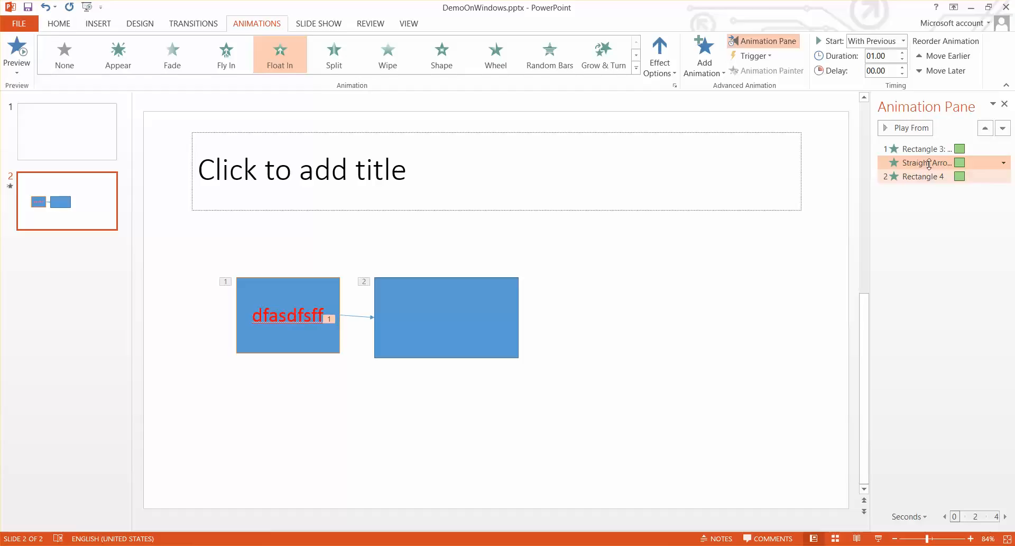
mouse_move(933, 163)
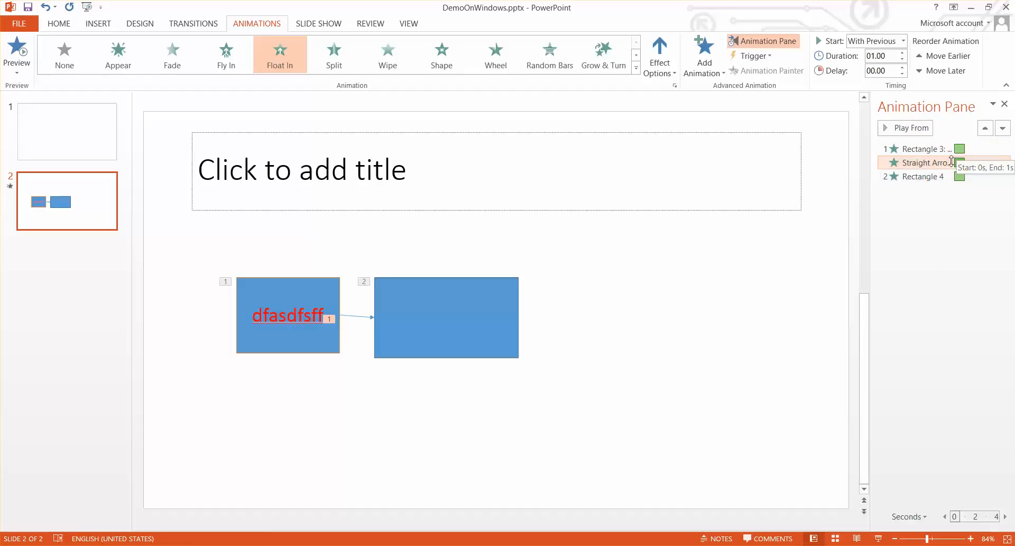
click(1005, 163)
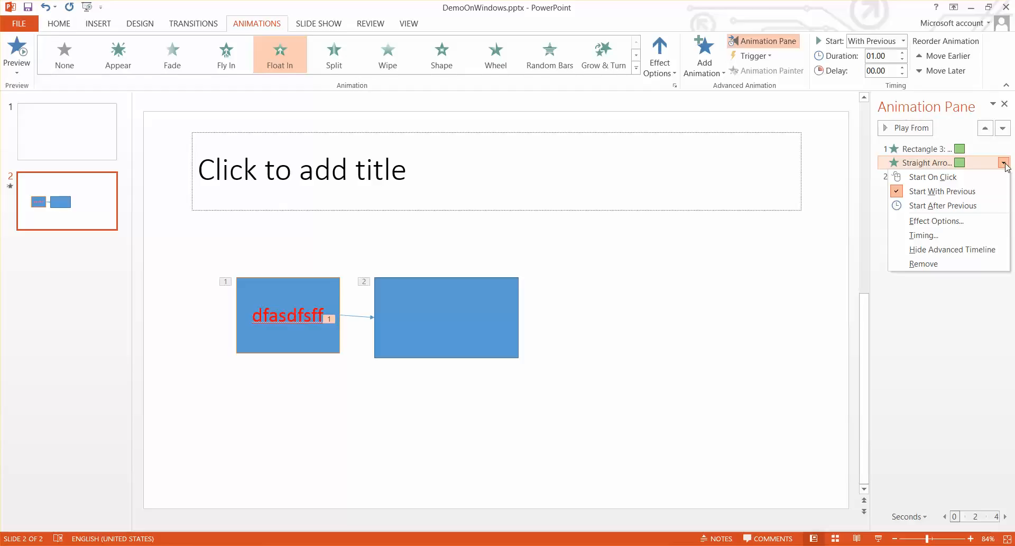
click(931, 177)
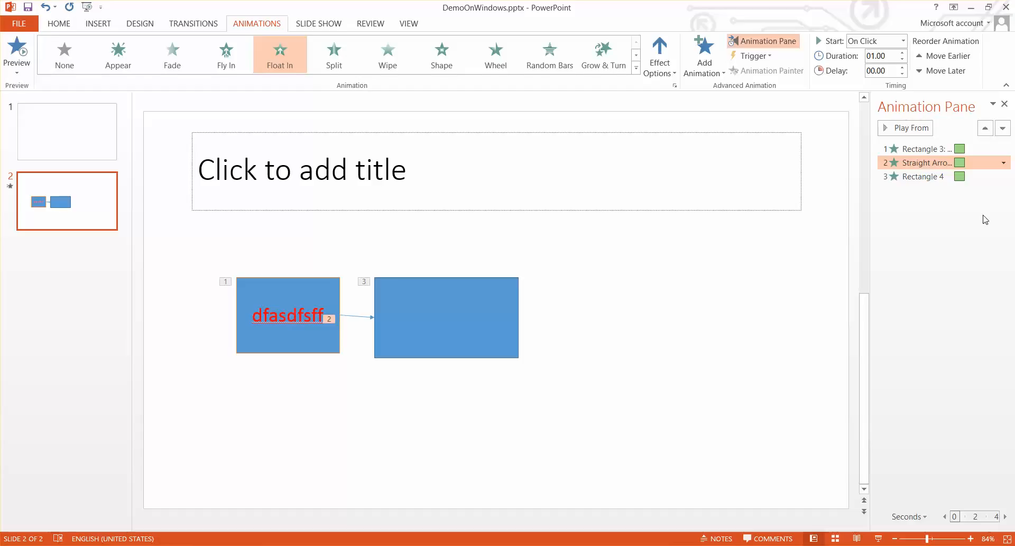
mouse_move(890, 243)
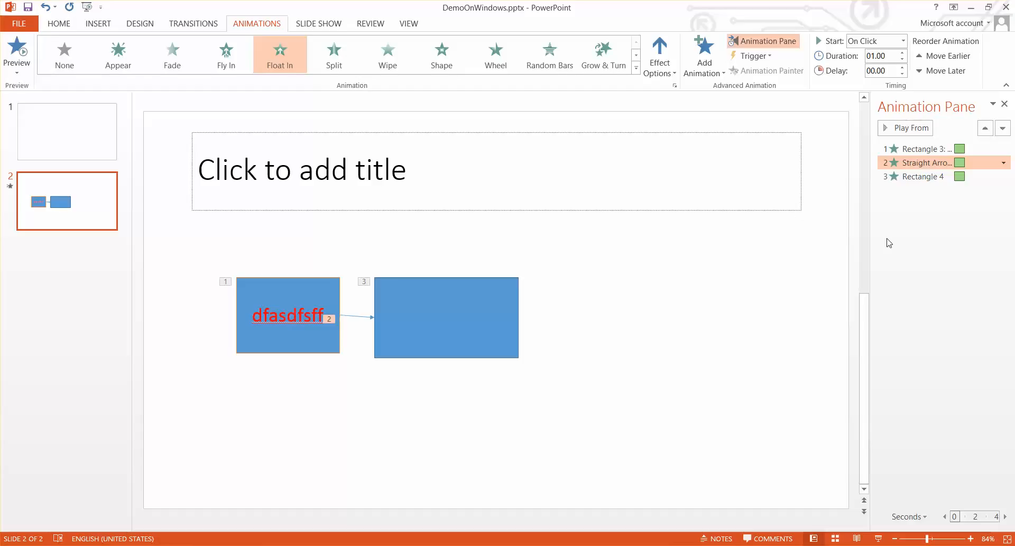
mouse_move(59, 282)
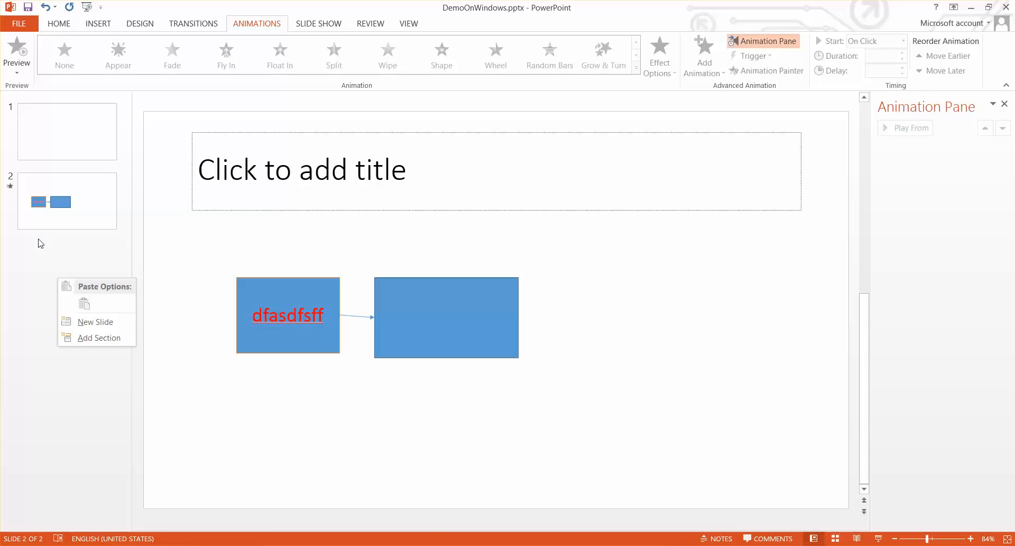
Add a third slide and type 'Overview' as its first bullet.
click(66, 243)
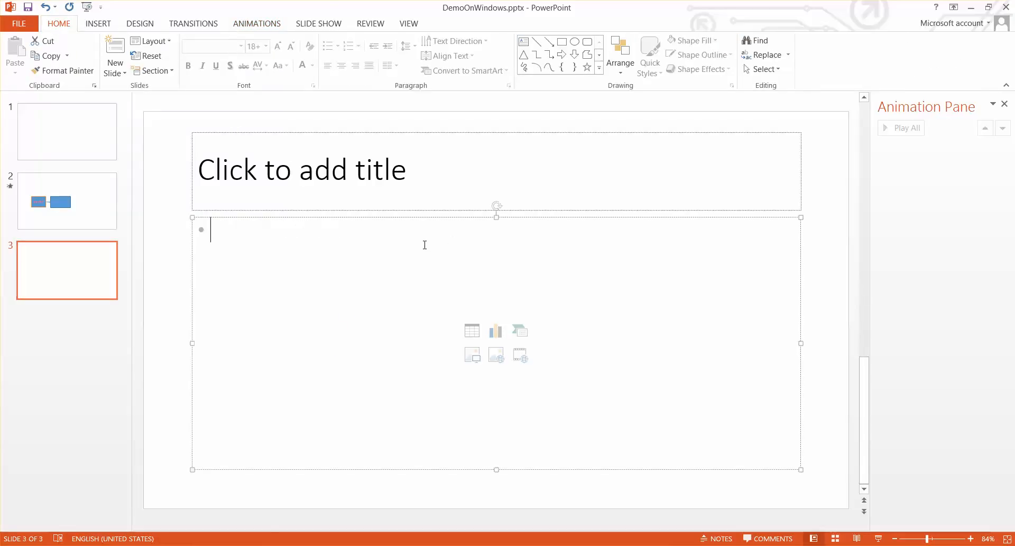
text(o)
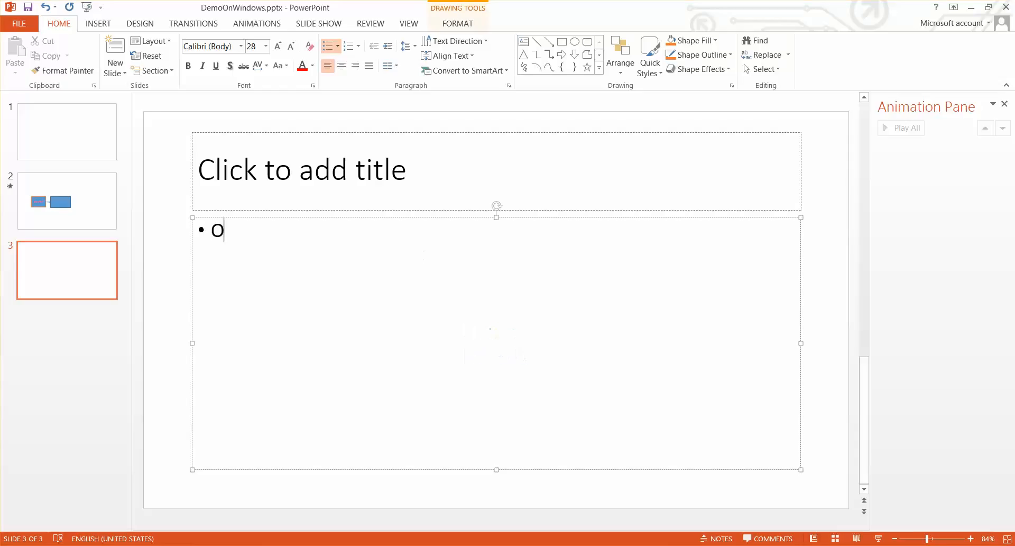
text(verview)
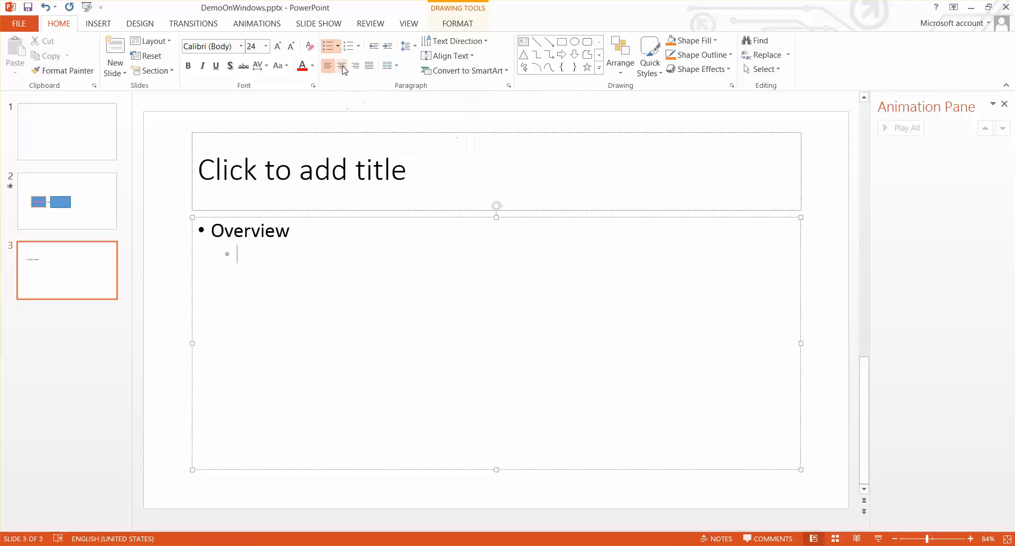
mouse_move(329, 46)
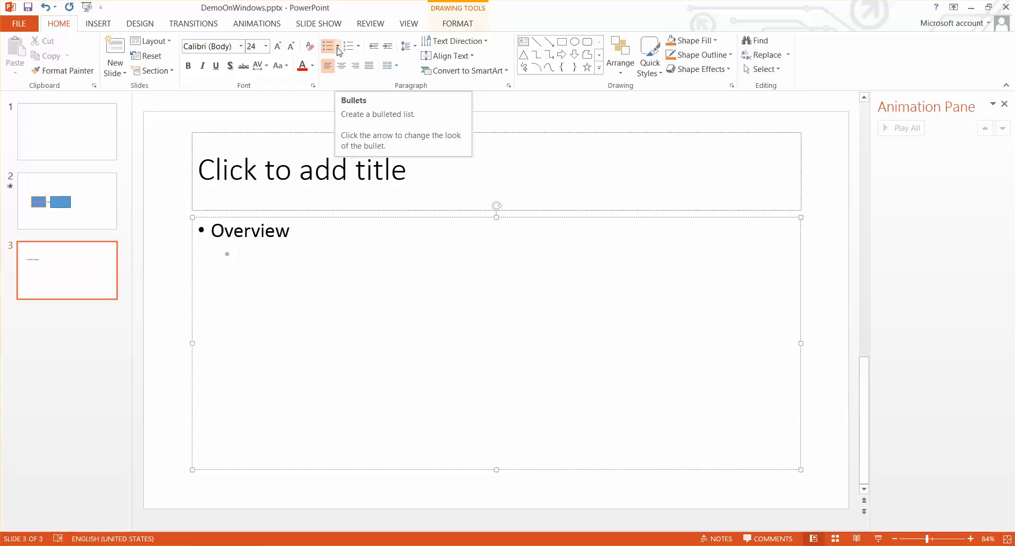
Use arrowhead bullets for the sub-points Asafds, Asdfasfsa and Asdsf, then pick round bullets for the next line.
click(337, 46)
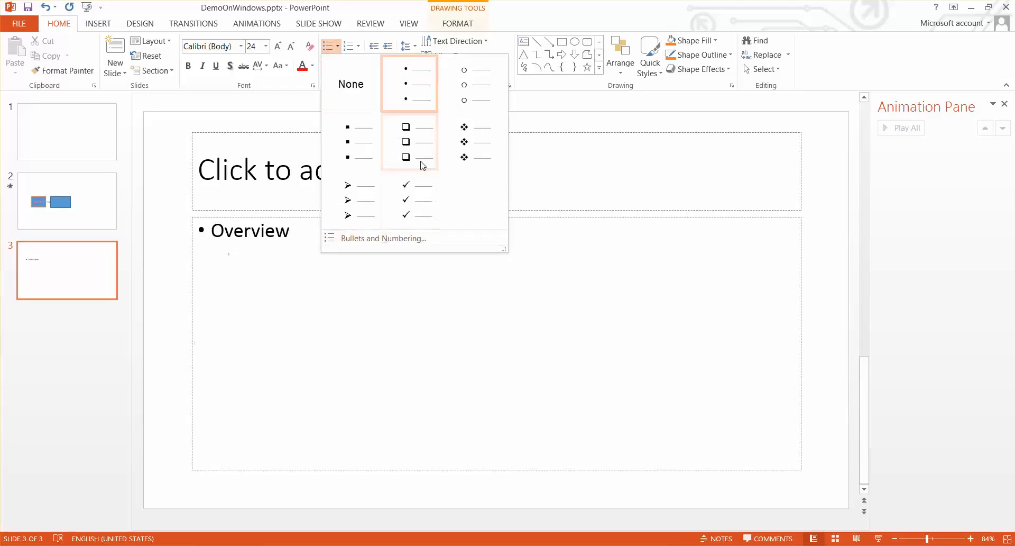
mouse_move(350, 200)
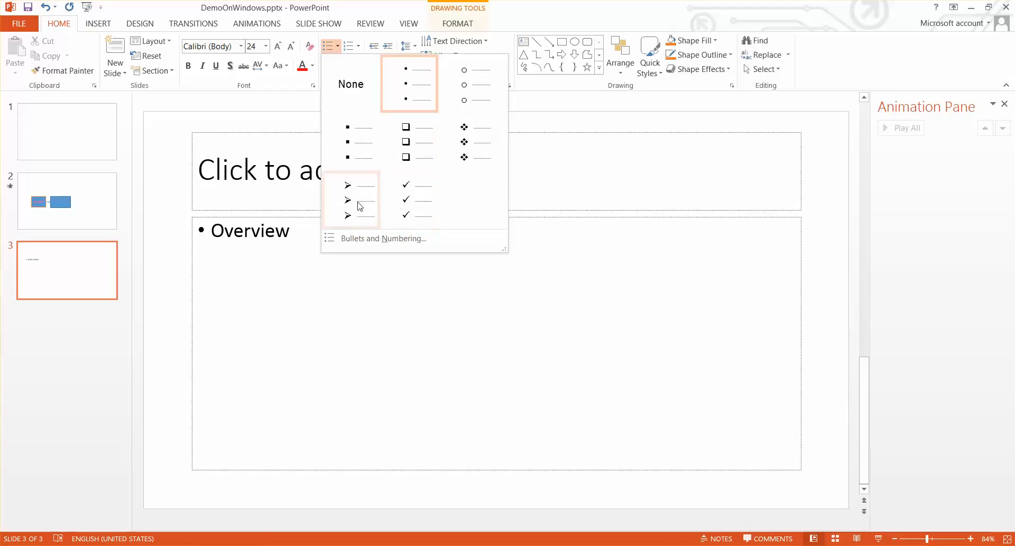
click(348, 200)
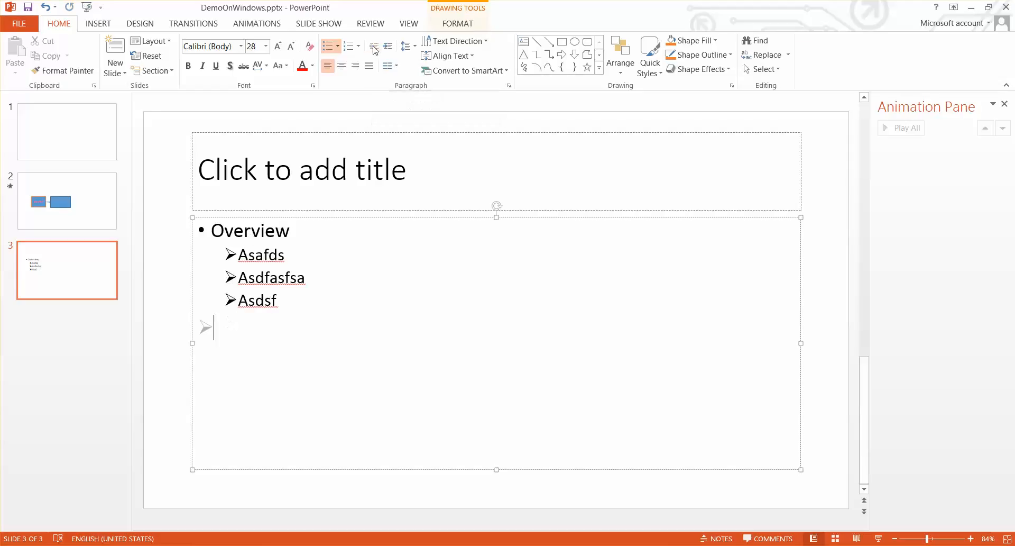
mouse_move(215, 330)
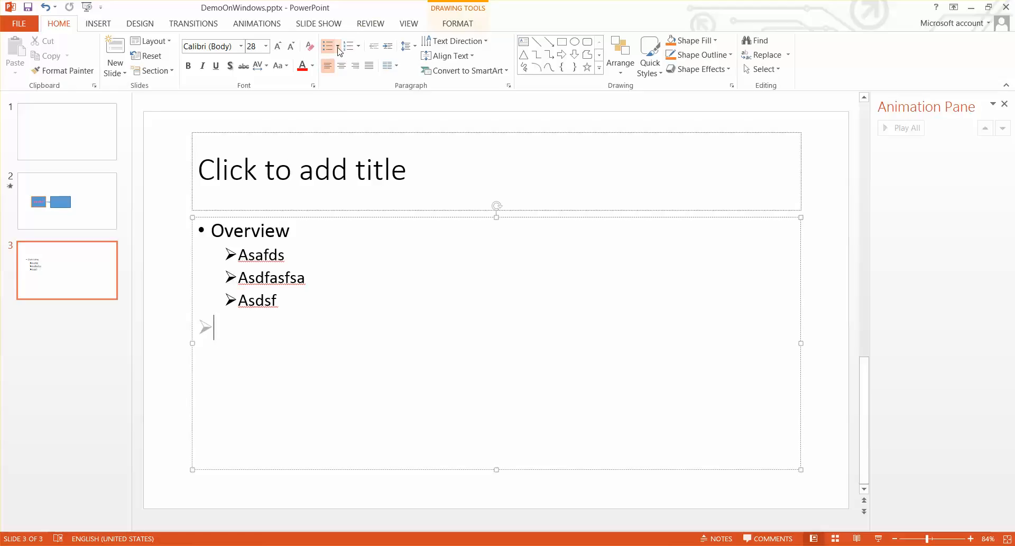
click(328, 45)
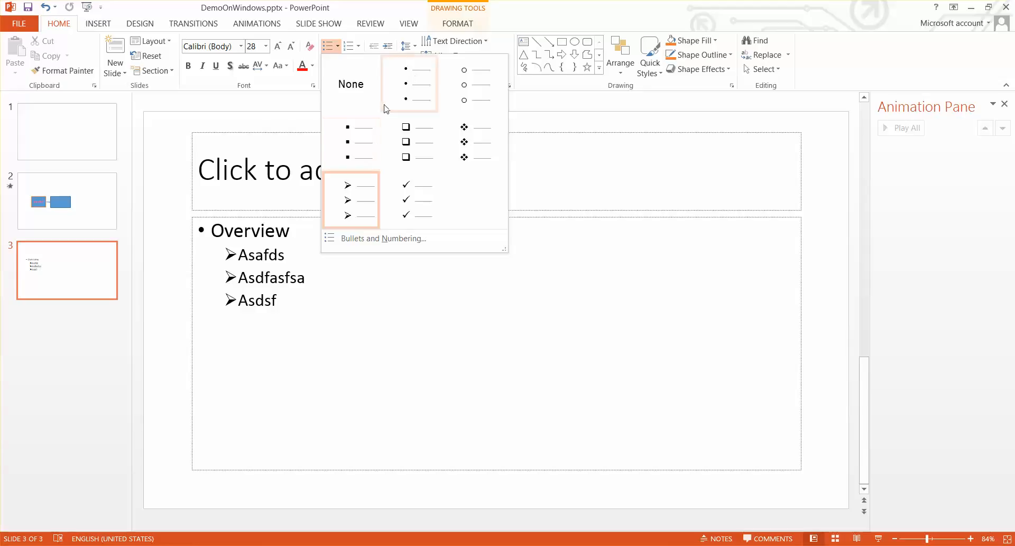
mouse_move(425, 85)
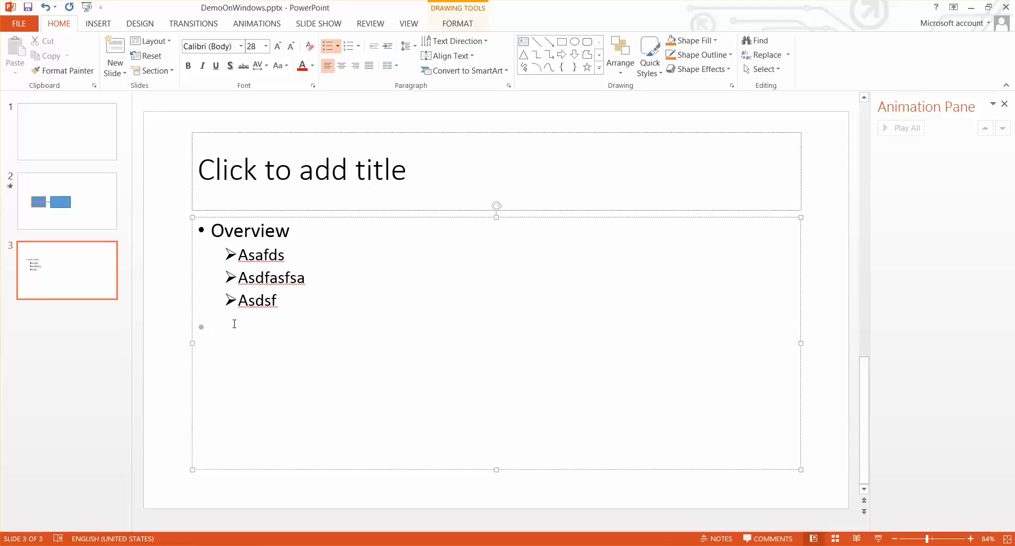
Enter 'Overview2' as the second top-level bullet below the sub-points.
text(Ov)
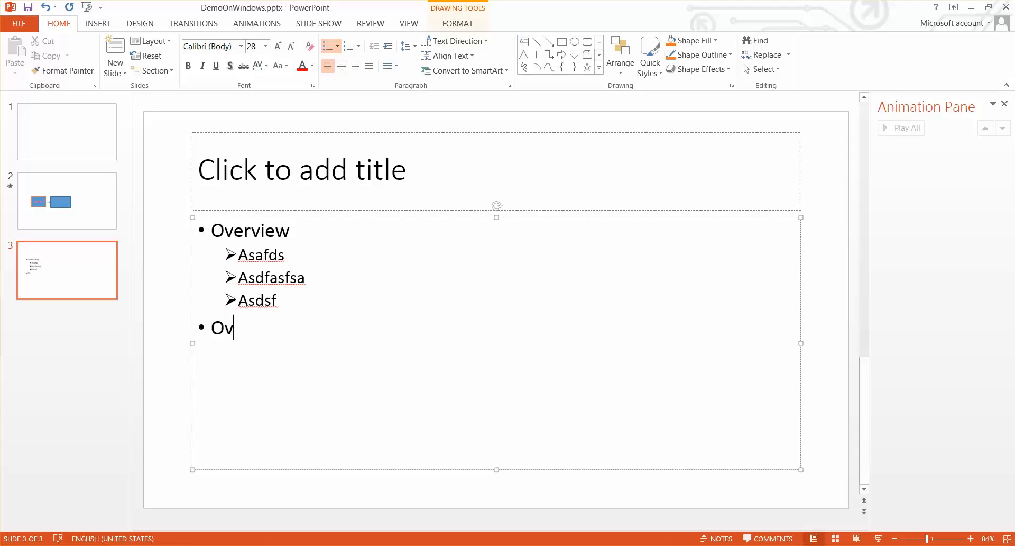
text(erview2)
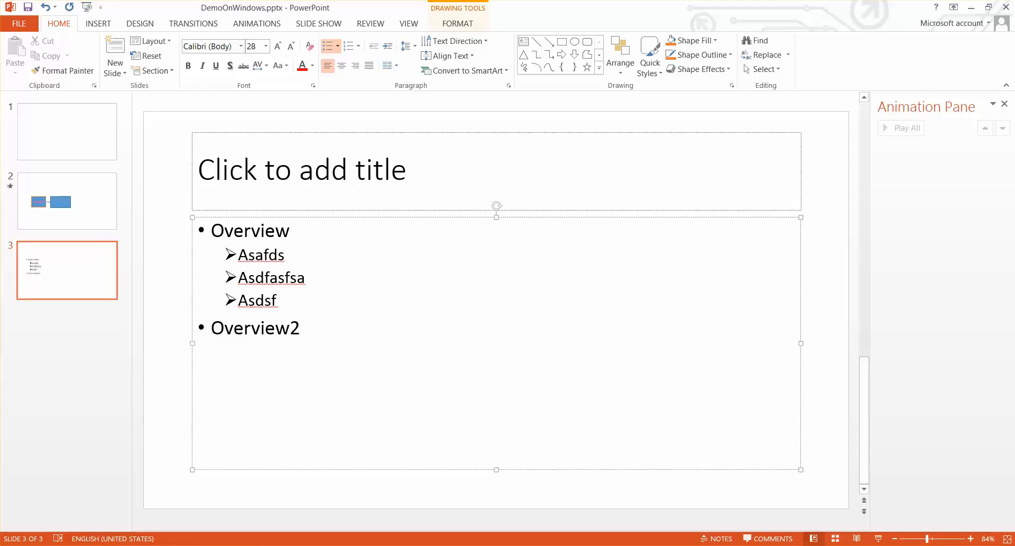
click(299, 328)
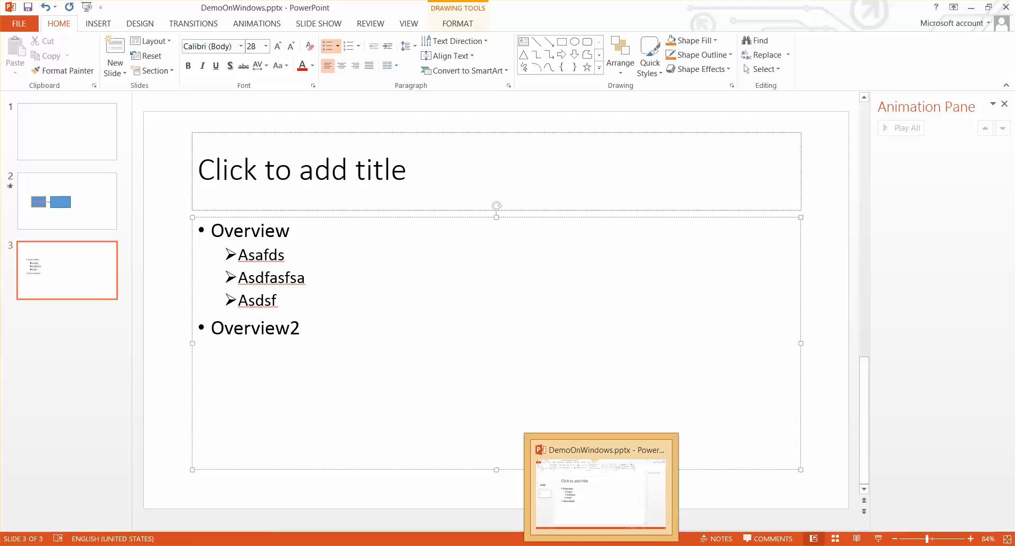
mouse_move(601, 486)
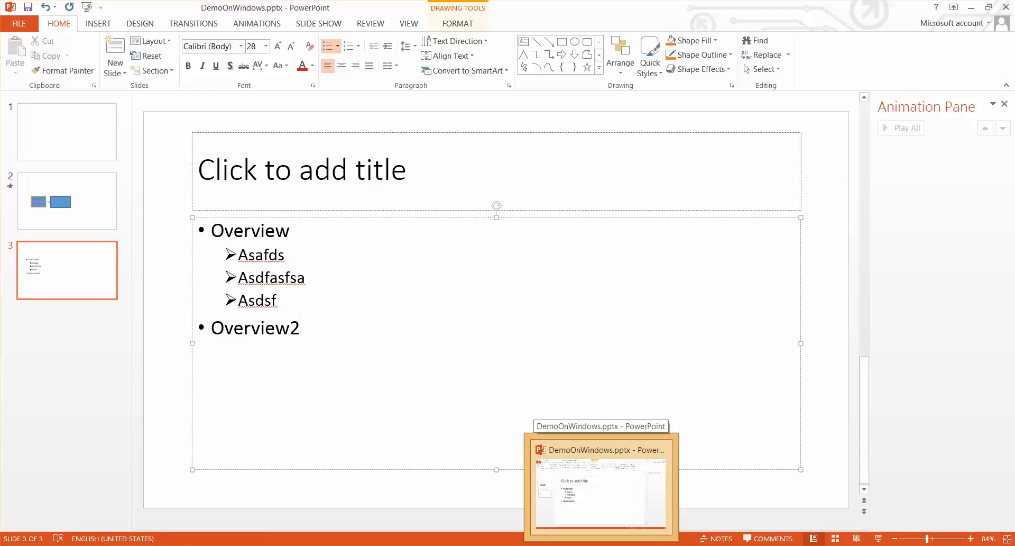
Review the YouTube 'Publishing Content to itversity' playlist, then show PowerPoint's recent presentations list.
click(300, 326)
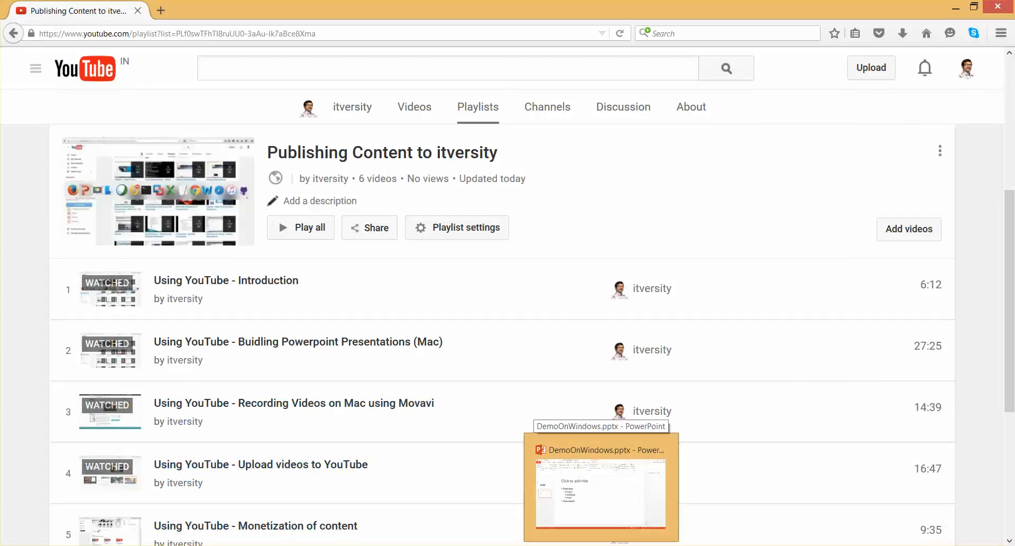
click(599, 487)
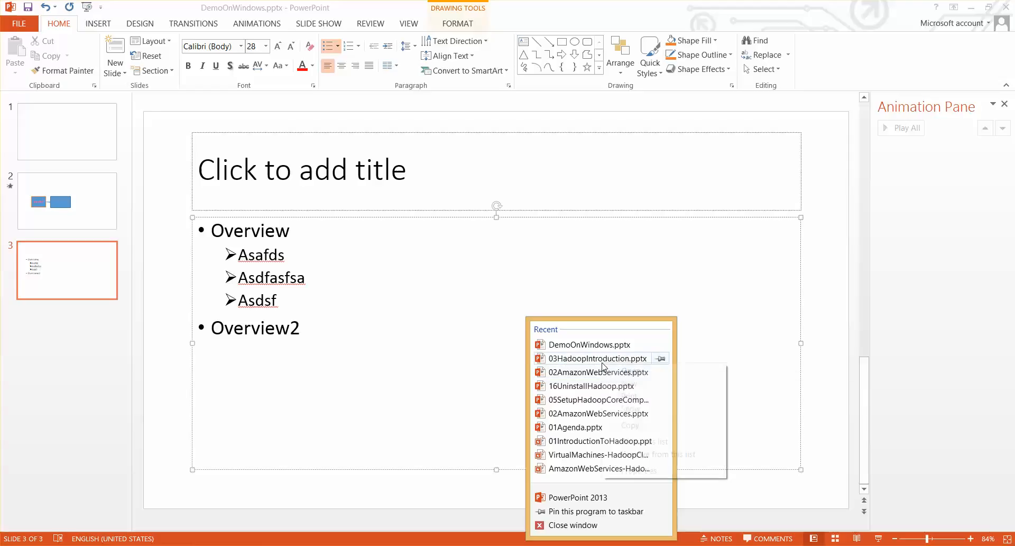
Open the recent presentation 03HadoopIntroduction.pptx from the jump list.
right_click(596, 358)
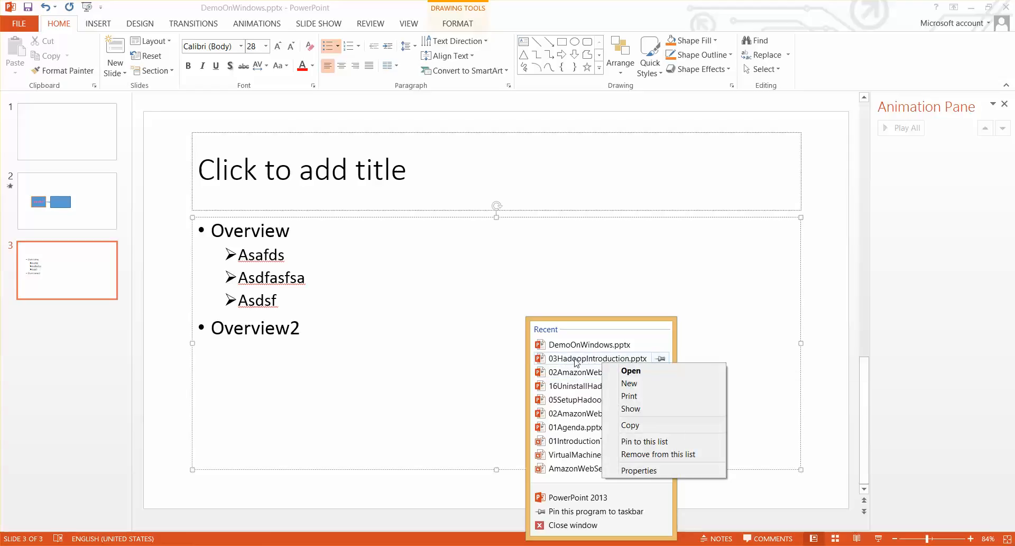
click(630, 371)
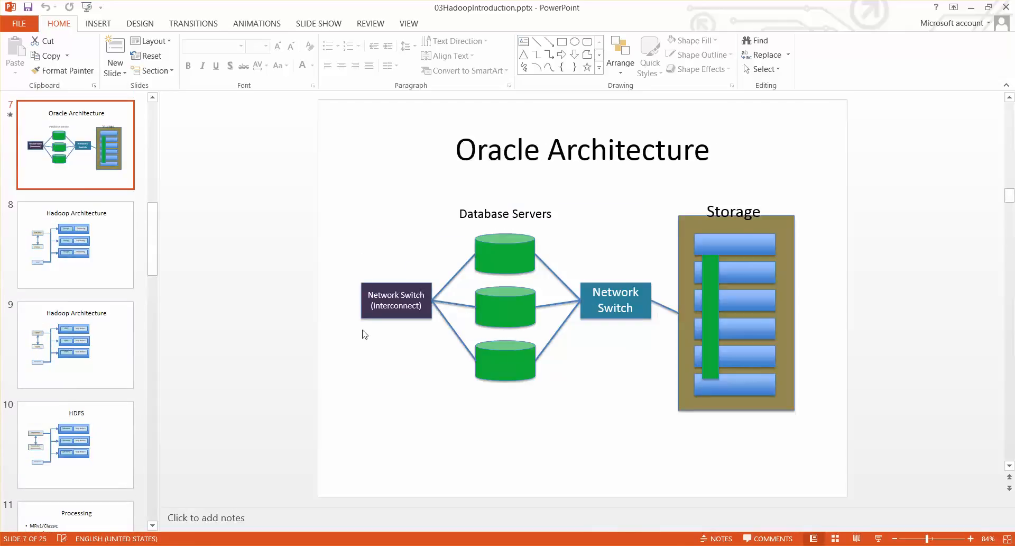
mouse_move(12, 119)
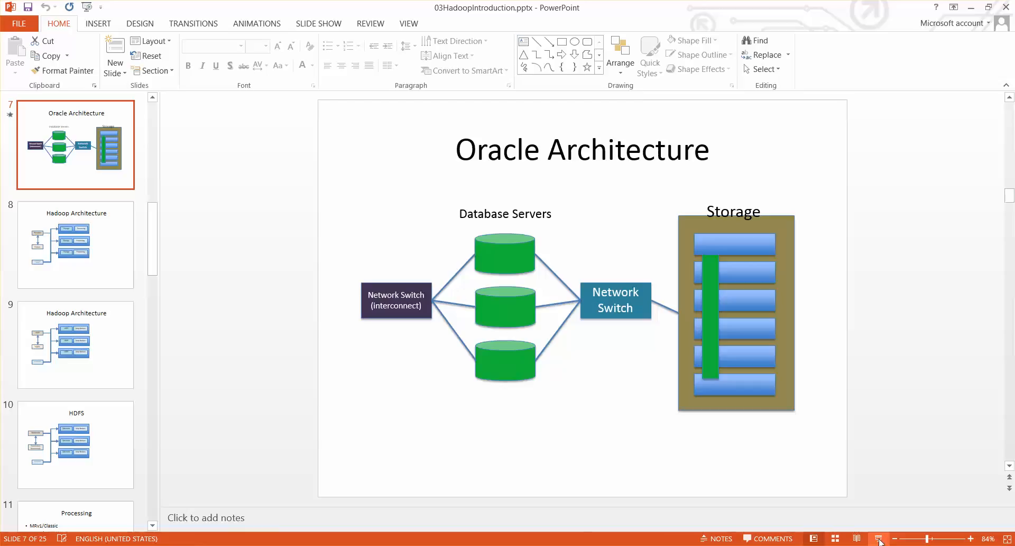
click(879, 538)
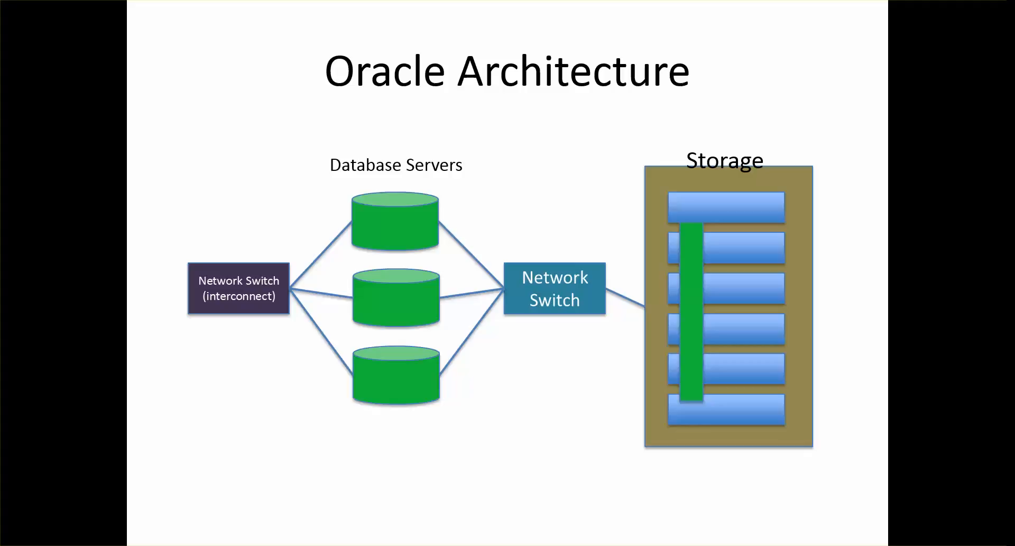
key(Escape)
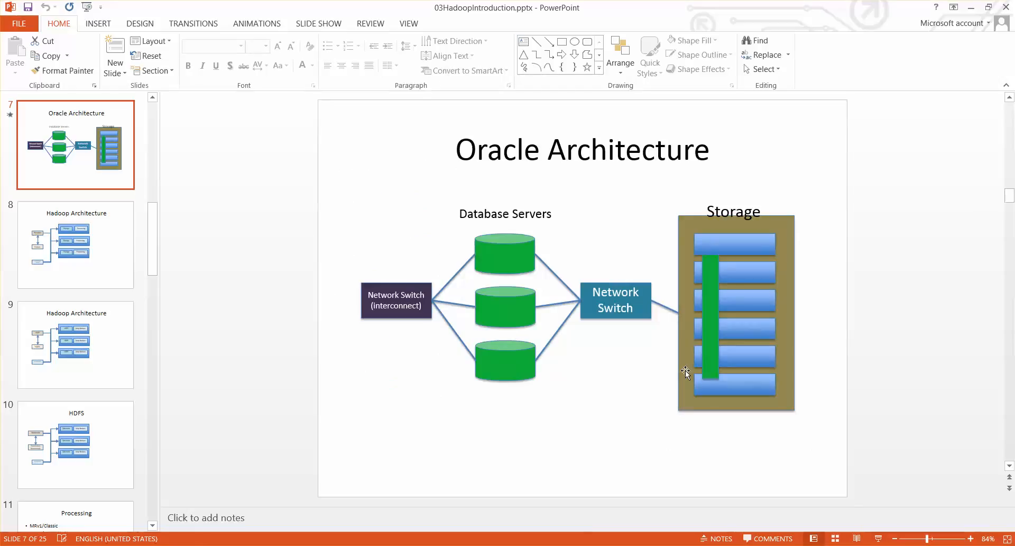